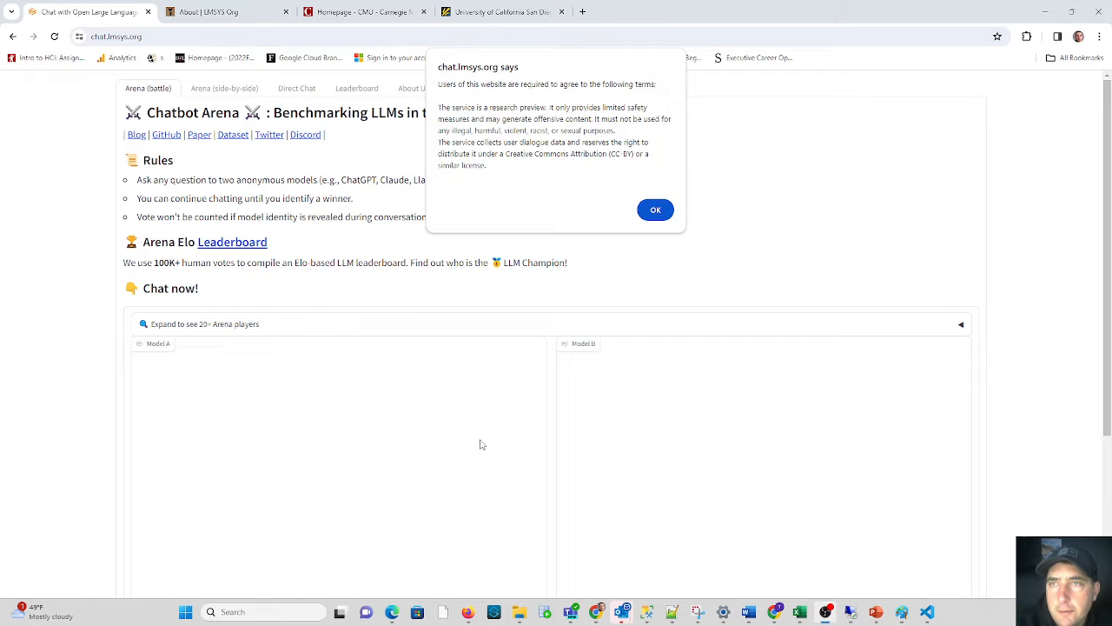
pyautogui.moveTo(484, 436)
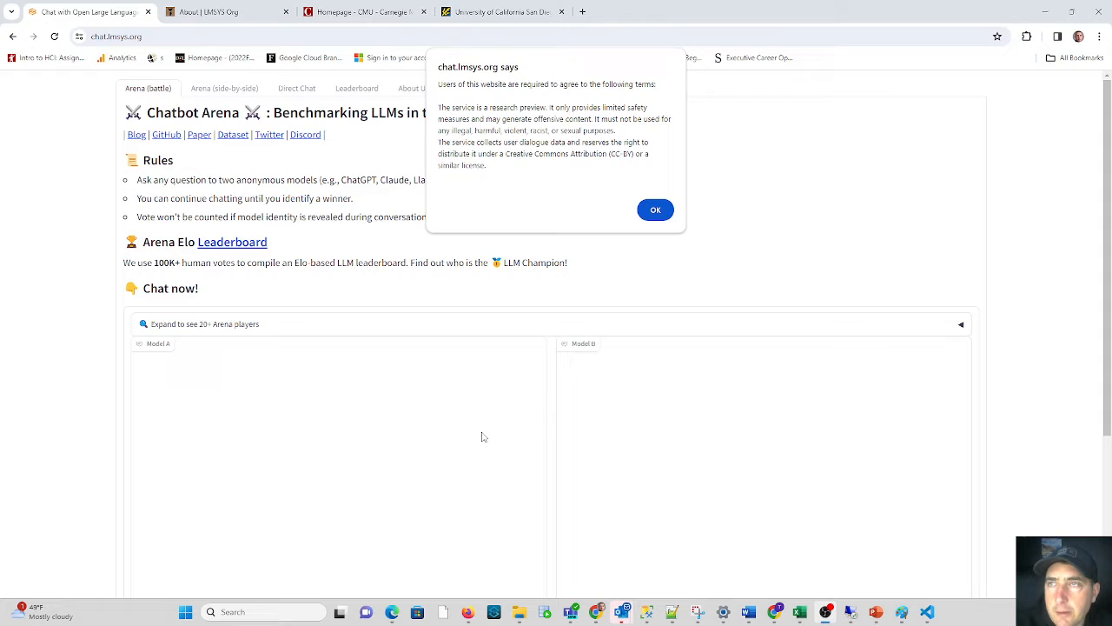
pyautogui.moveTo(469, 418)
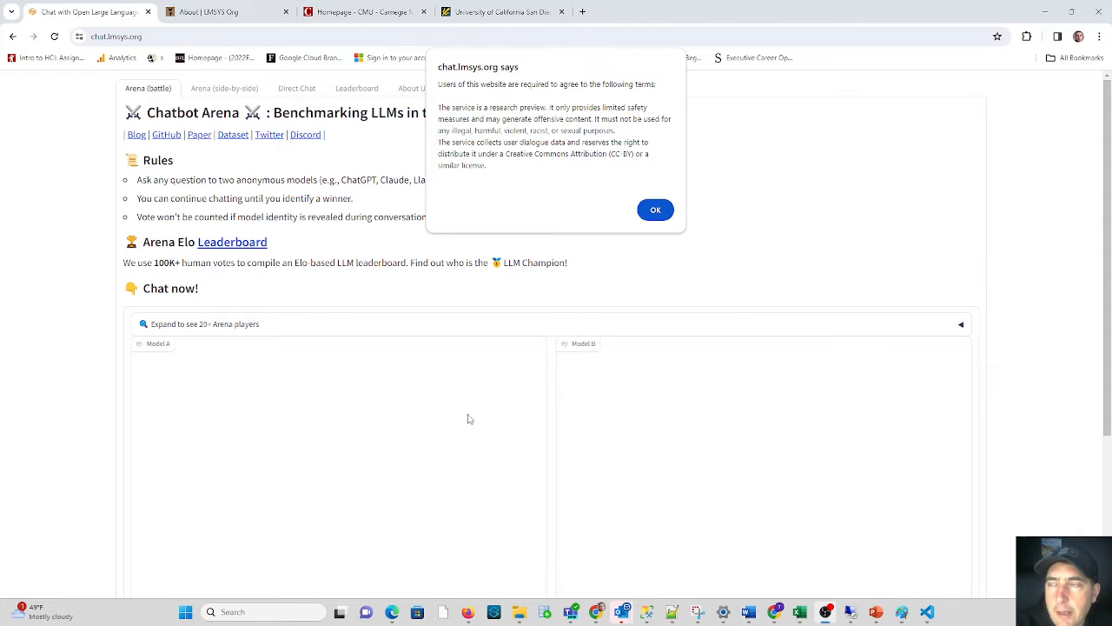
pyautogui.moveTo(476, 414)
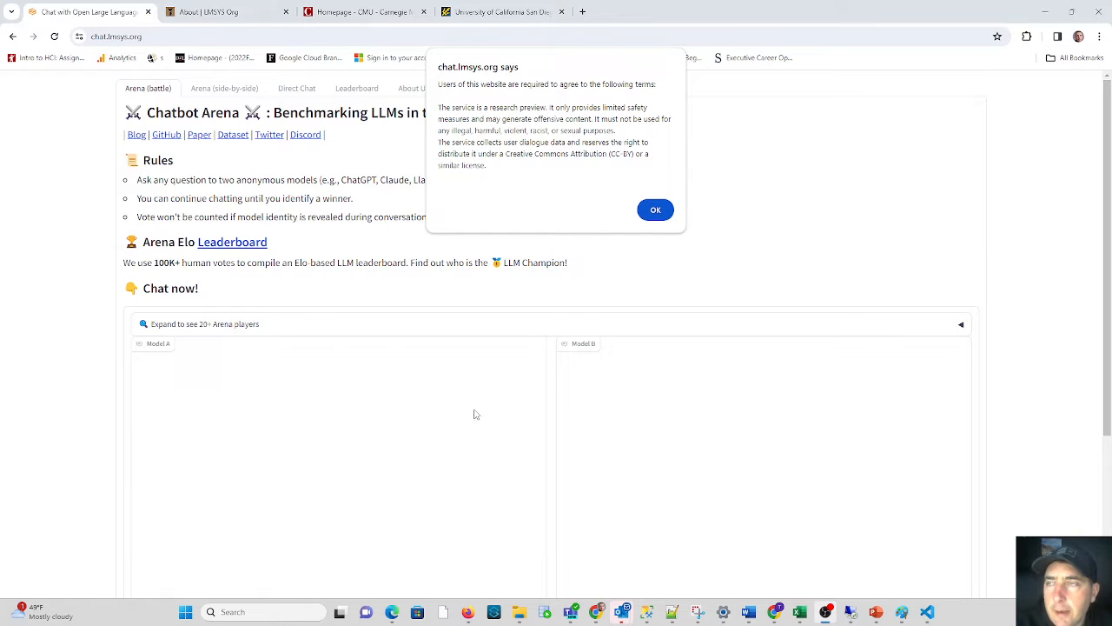
pyautogui.moveTo(478, 416)
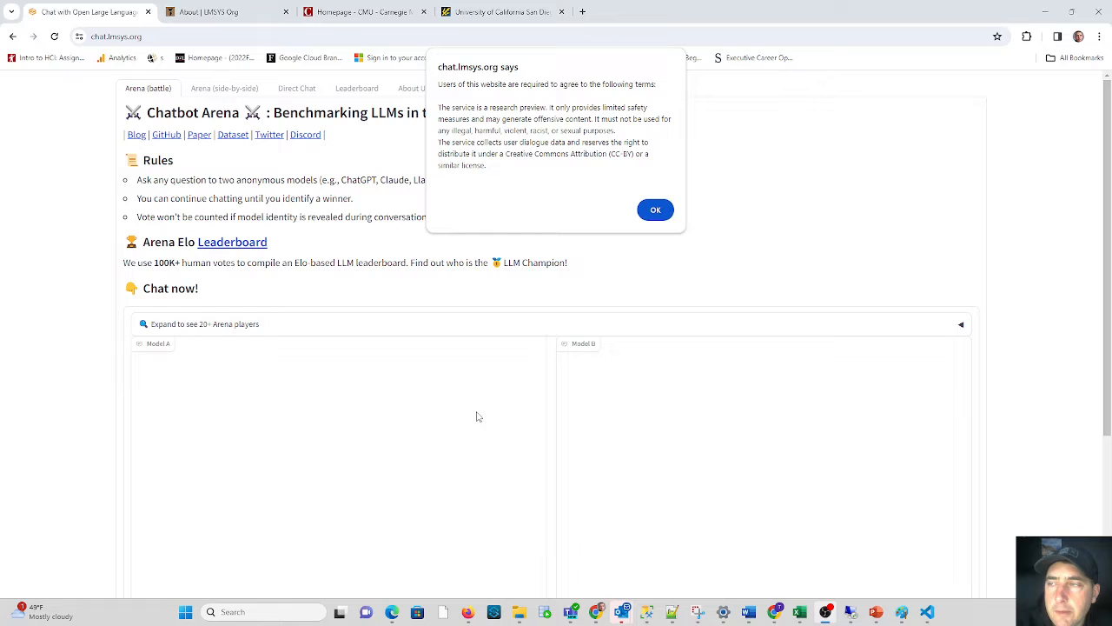
pyautogui.moveTo(526, 389)
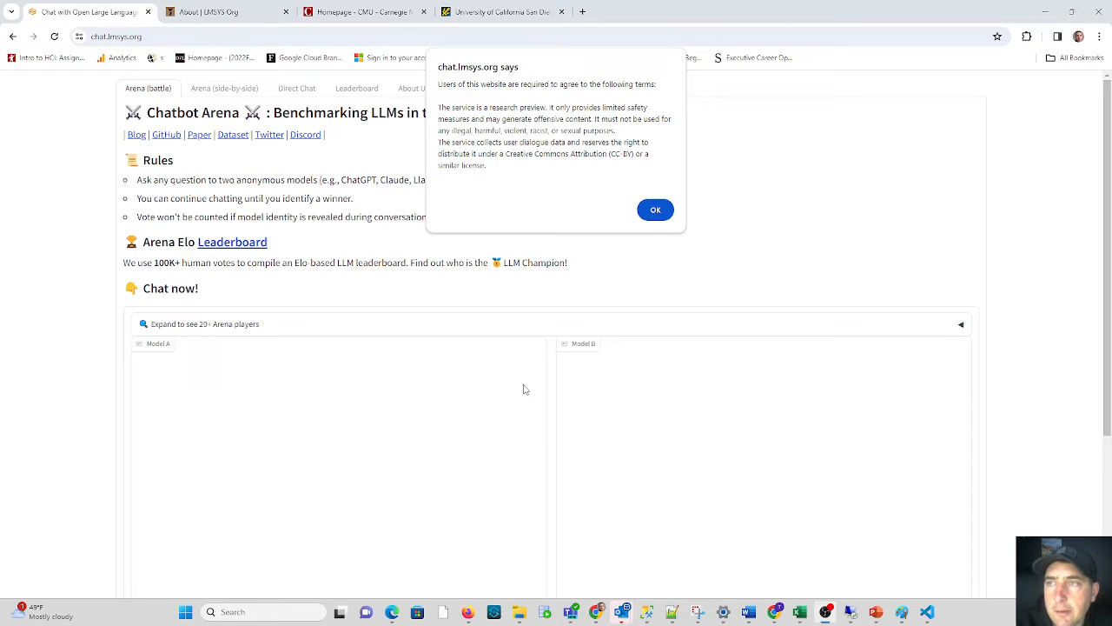
pyautogui.moveTo(498, 237)
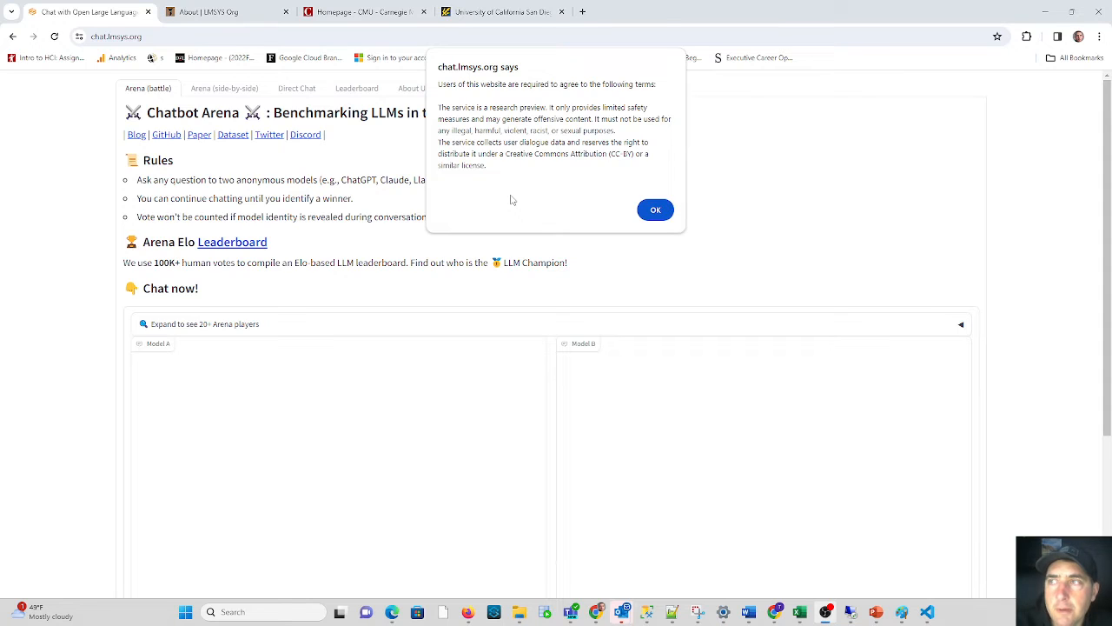
pyautogui.moveTo(525, 215)
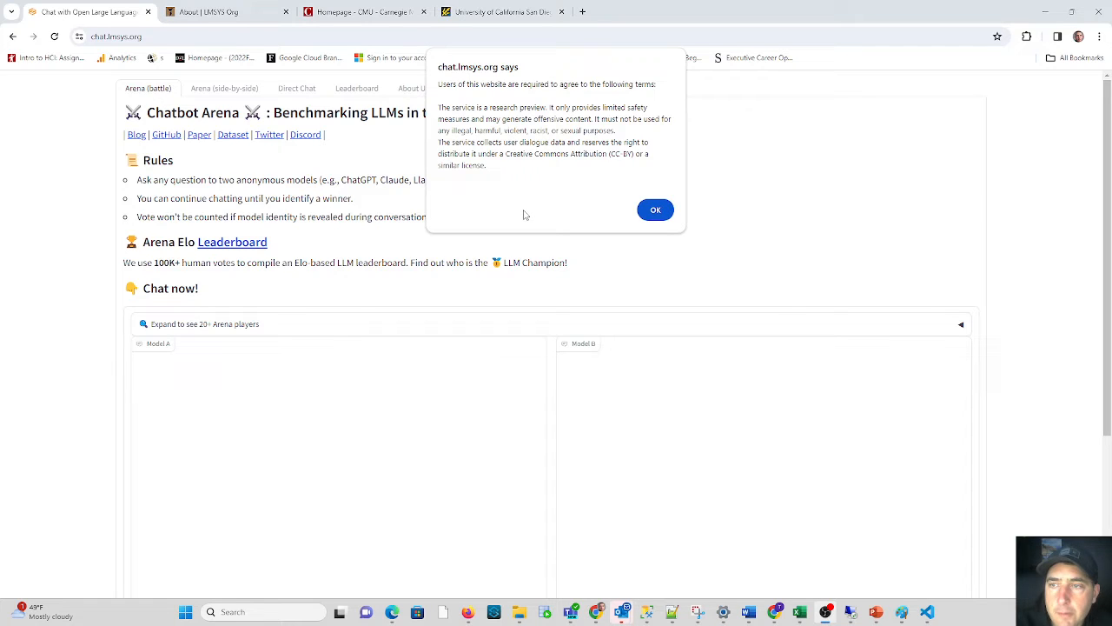
pyautogui.moveTo(566, 182)
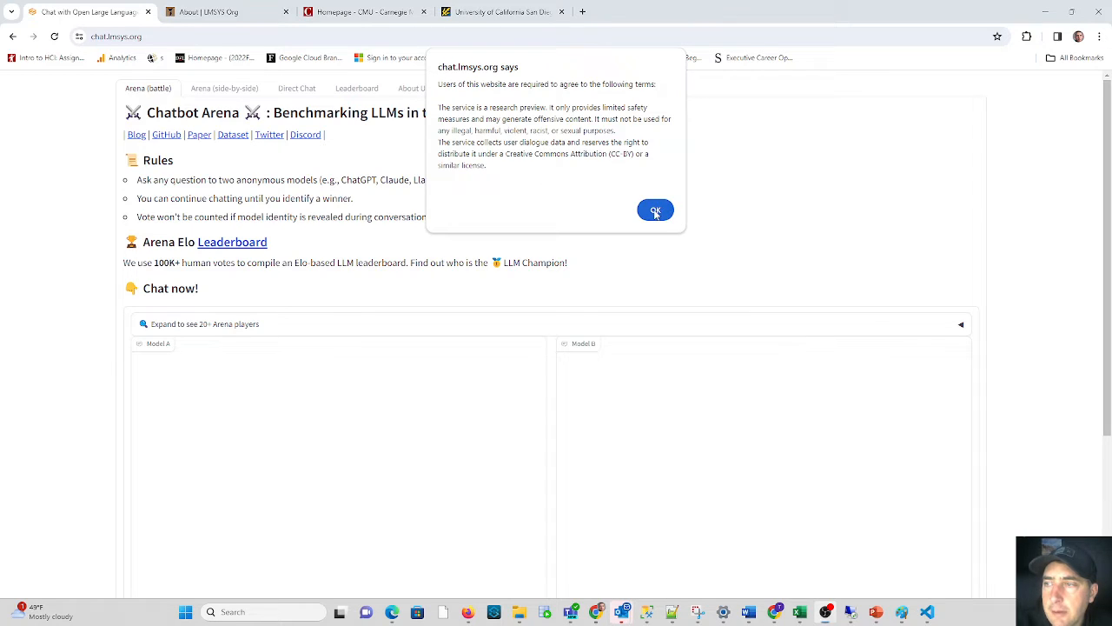
# Accept the chat.lmsys.org usage terms alert.
pyautogui.click(655, 211)
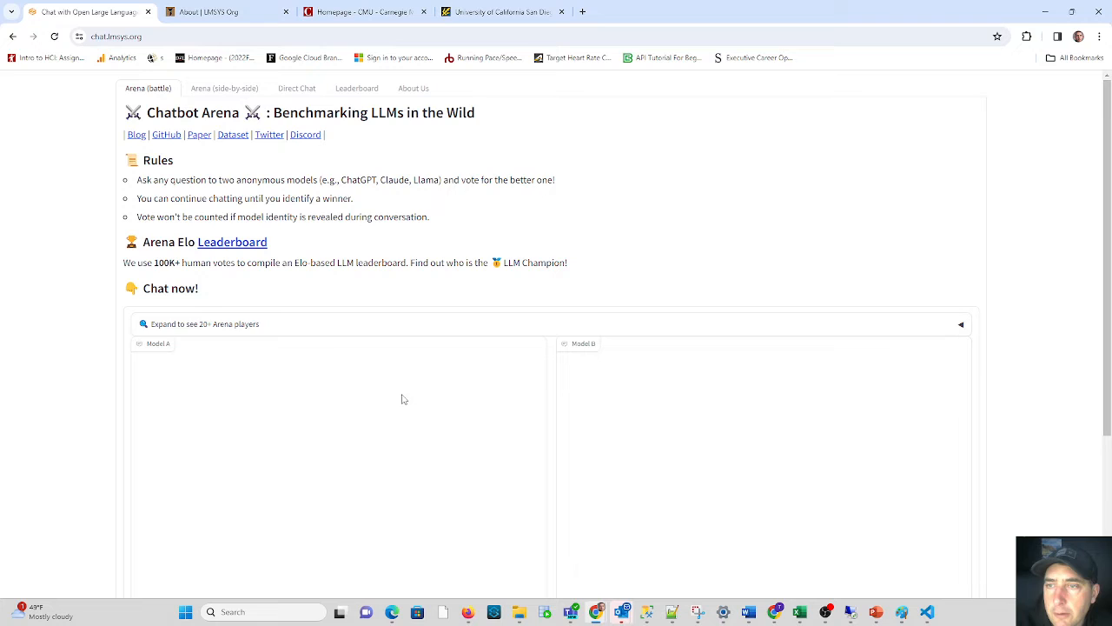
pyautogui.moveTo(394, 385)
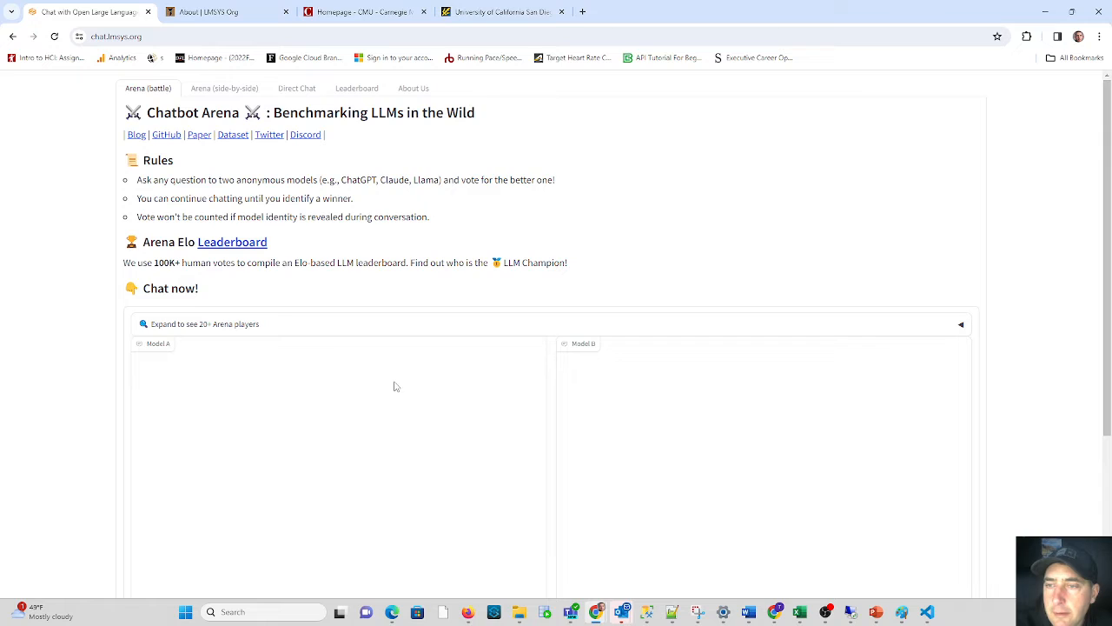
pyautogui.moveTo(408, 400)
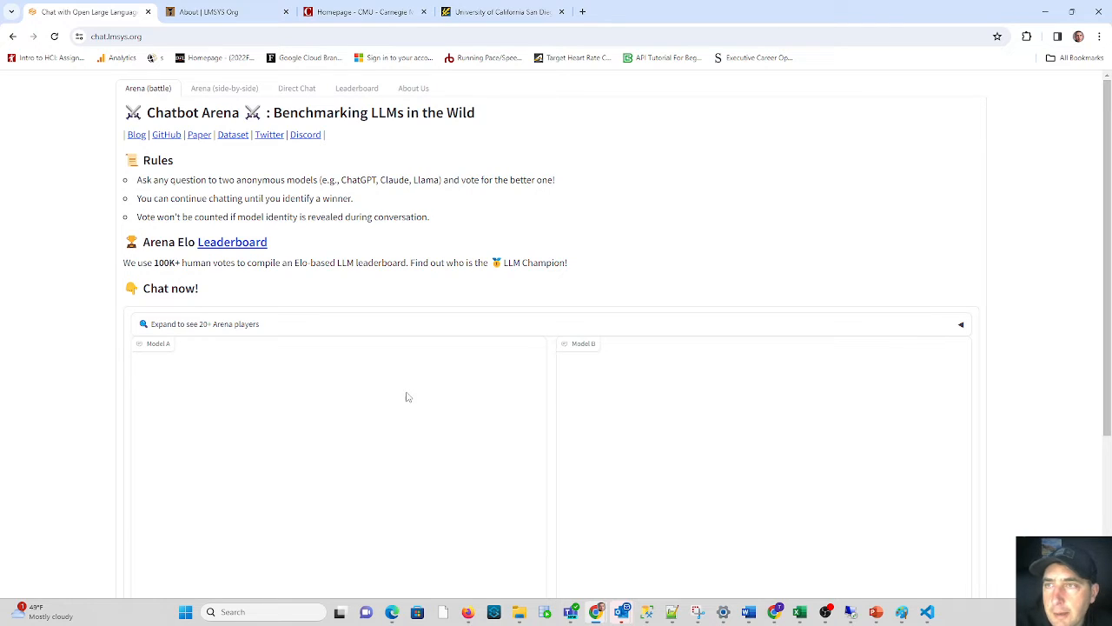
pyautogui.moveTo(458, 391)
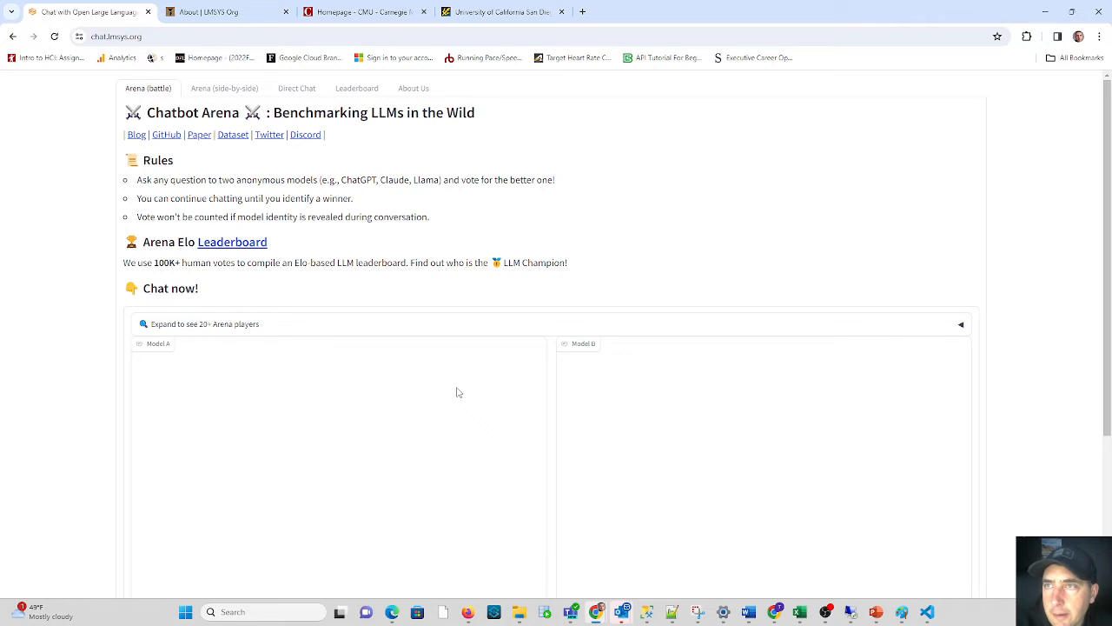
pyautogui.moveTo(436, 288)
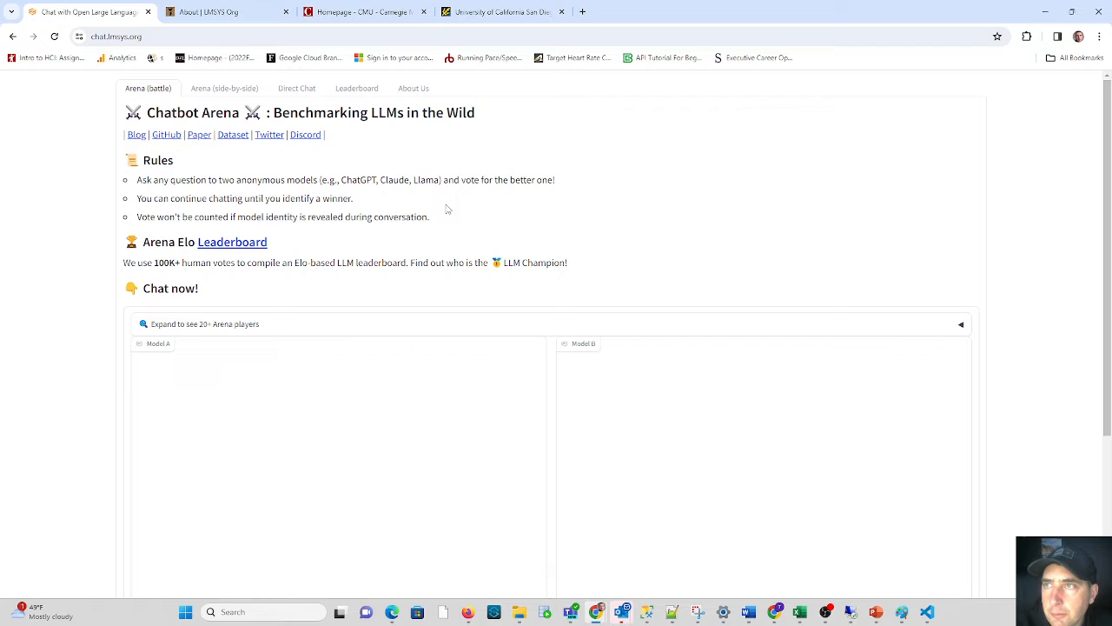
pyautogui.moveTo(360, 296)
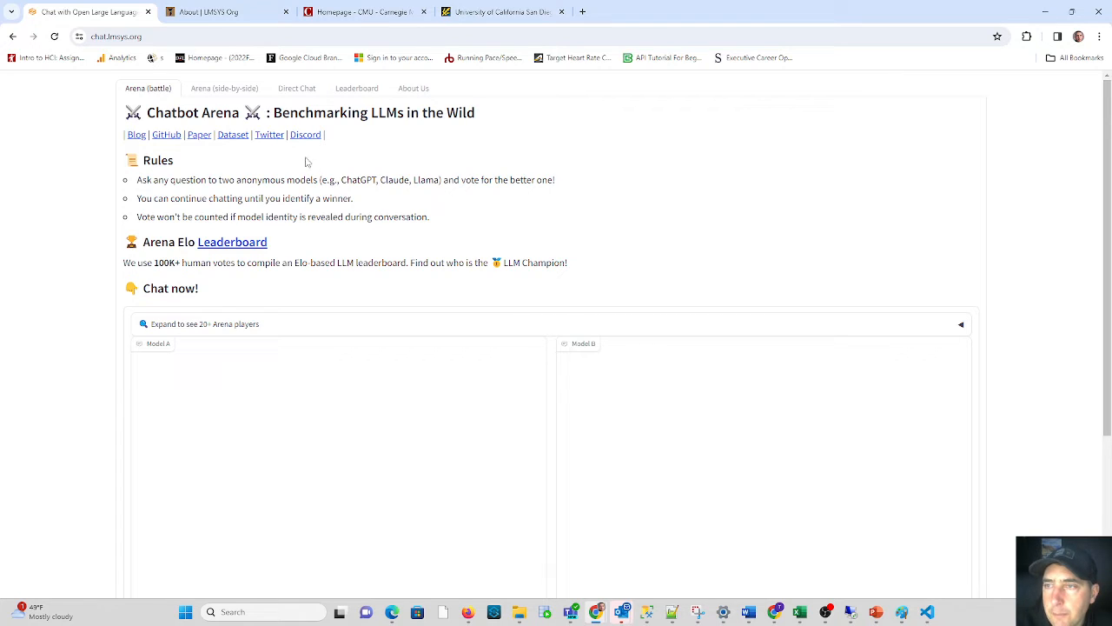
pyautogui.moveTo(597, 189)
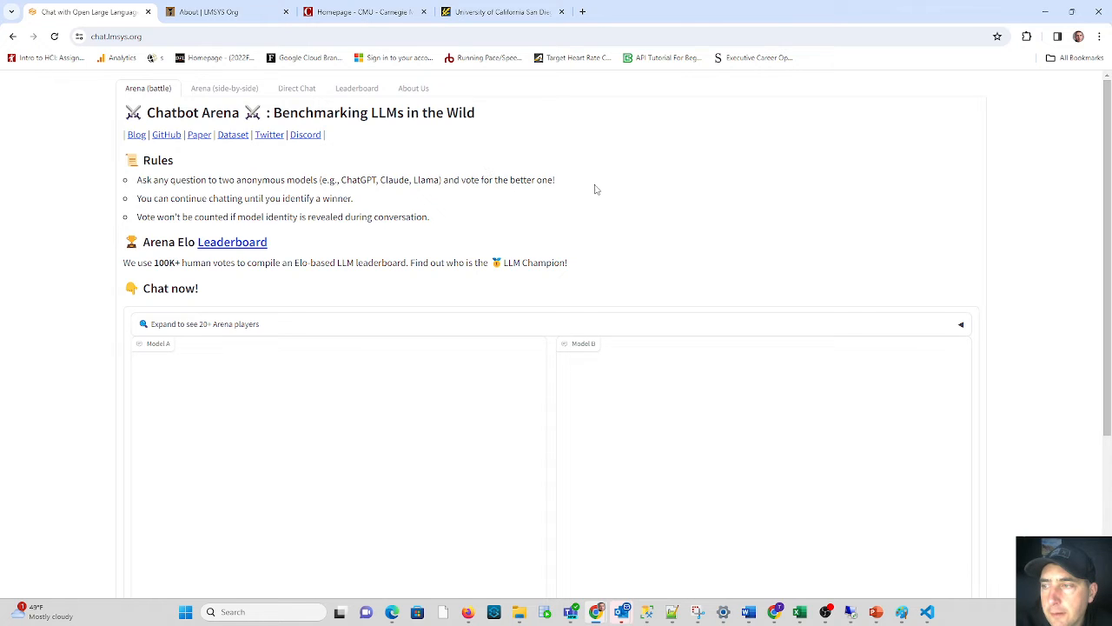
# Send the prompt "Give me a SQL Statement" to both anonymous models.
pyautogui.scroll(-3)
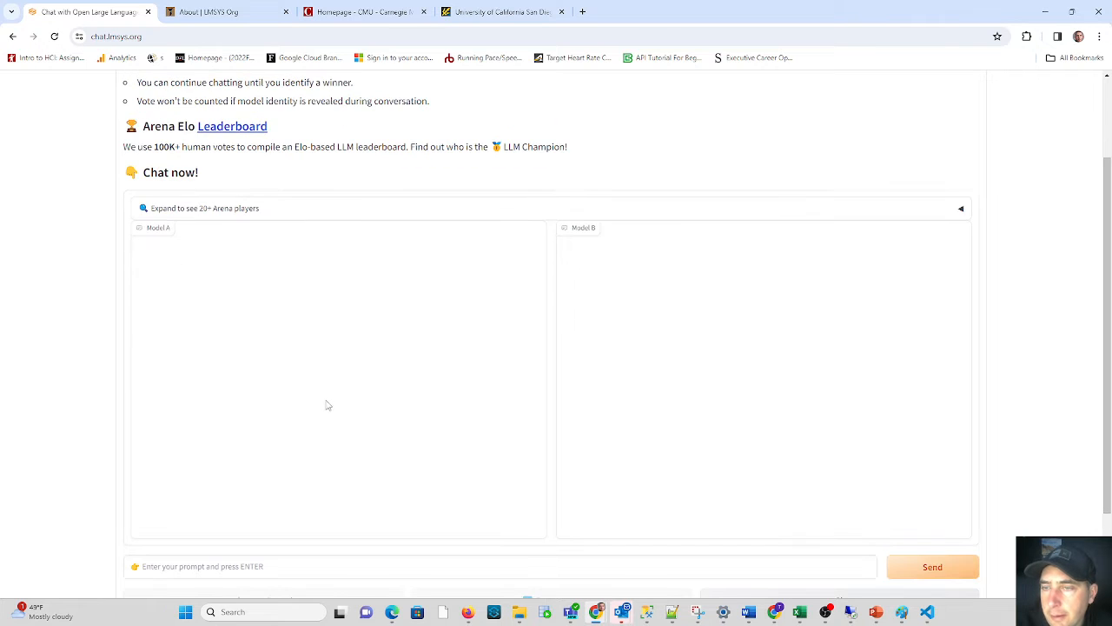
pyautogui.moveTo(473, 255)
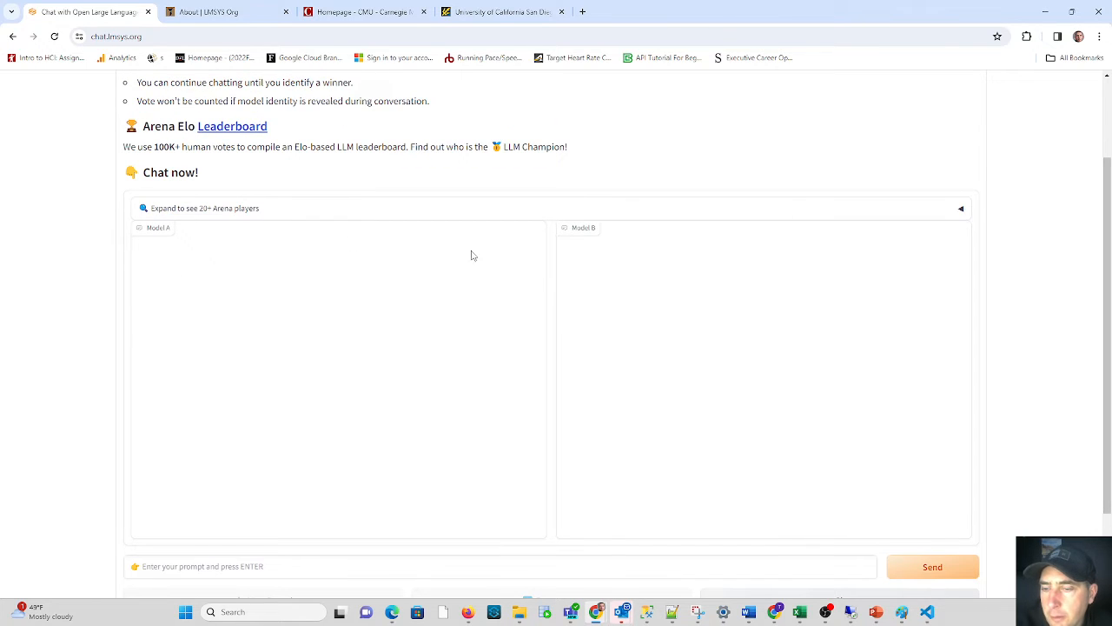
pyautogui.scroll(-3)
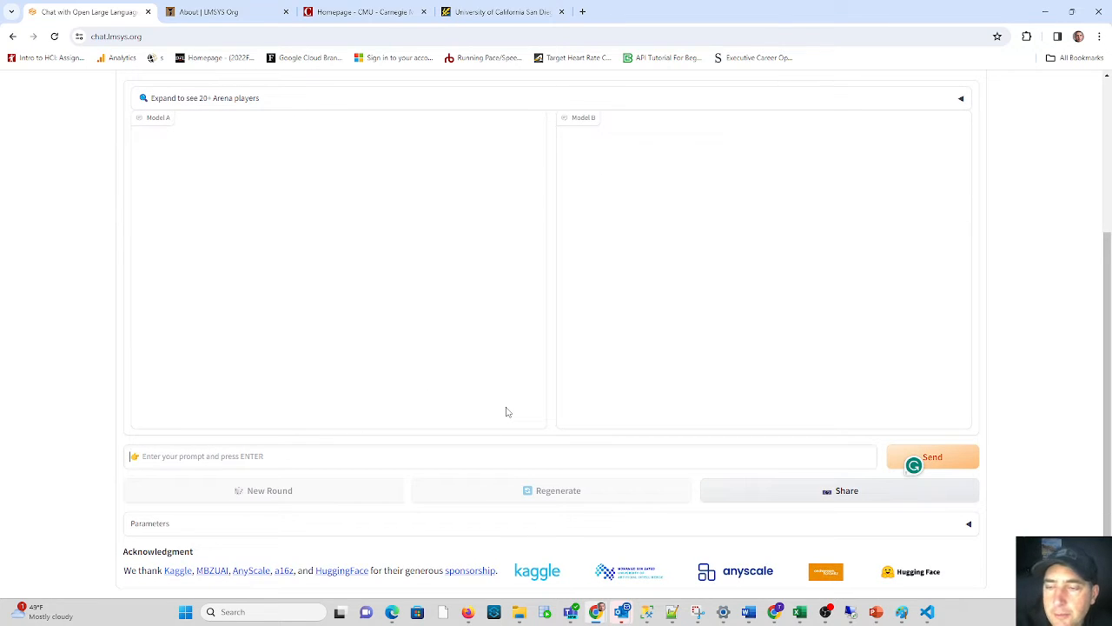
pyautogui.moveTo(398, 352)
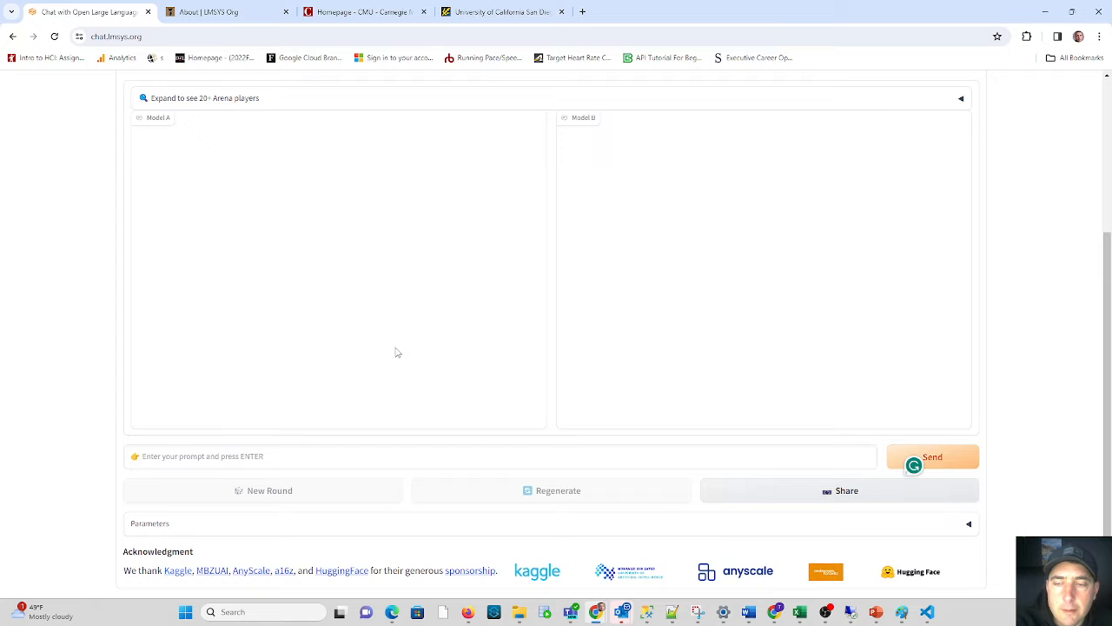
pyautogui.write('Give me a SQL')
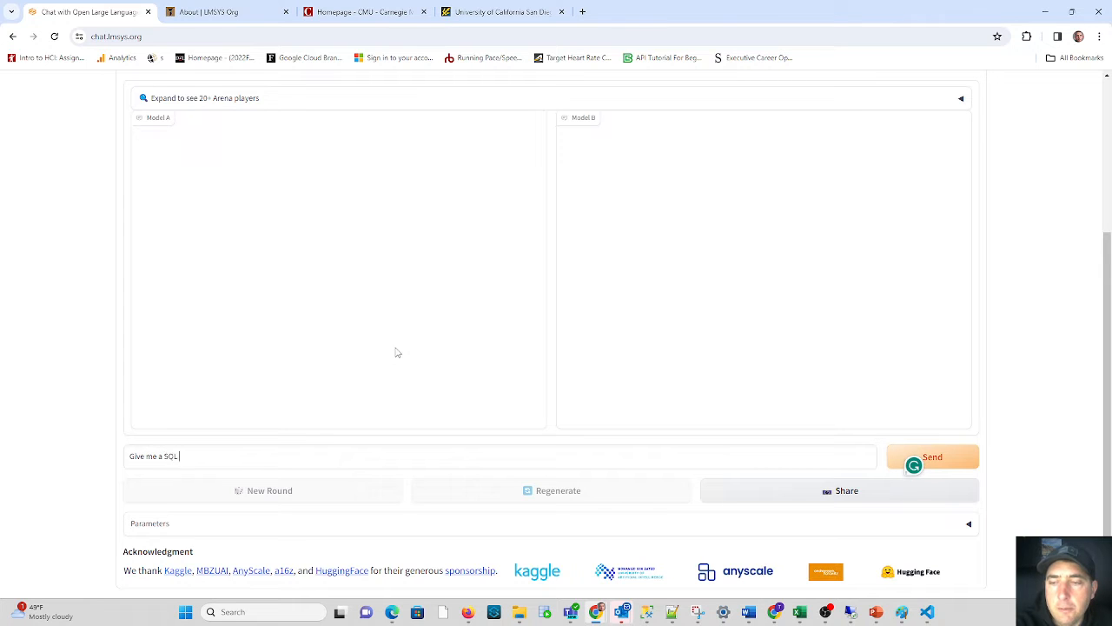
pyautogui.write('Statement')
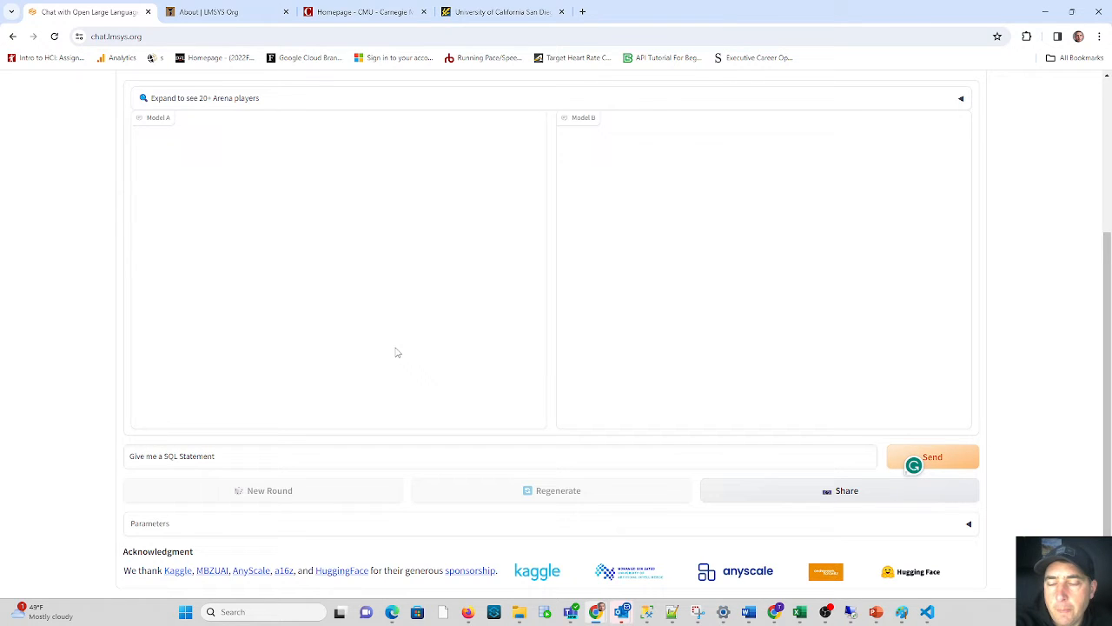
pyautogui.moveTo(971, 480)
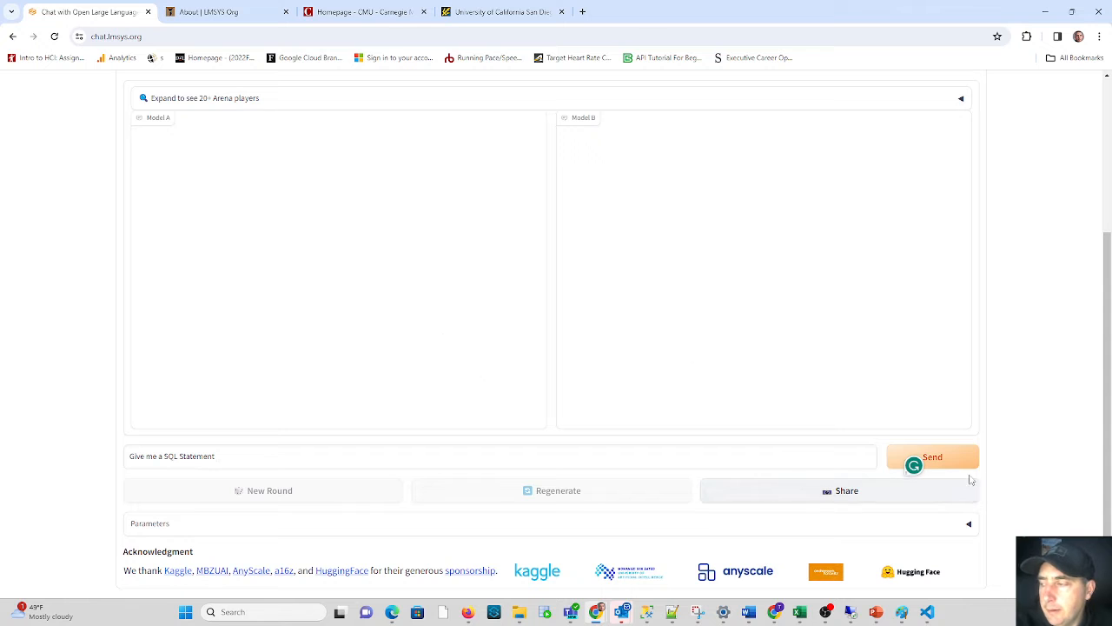
pyautogui.click(933, 456)
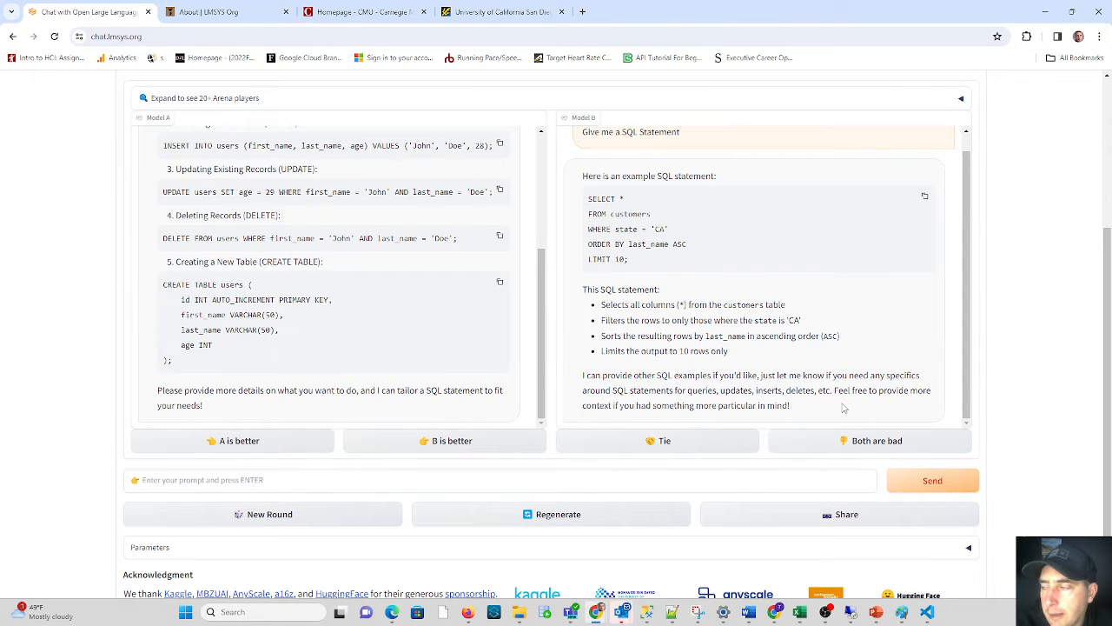
pyautogui.moveTo(858, 405)
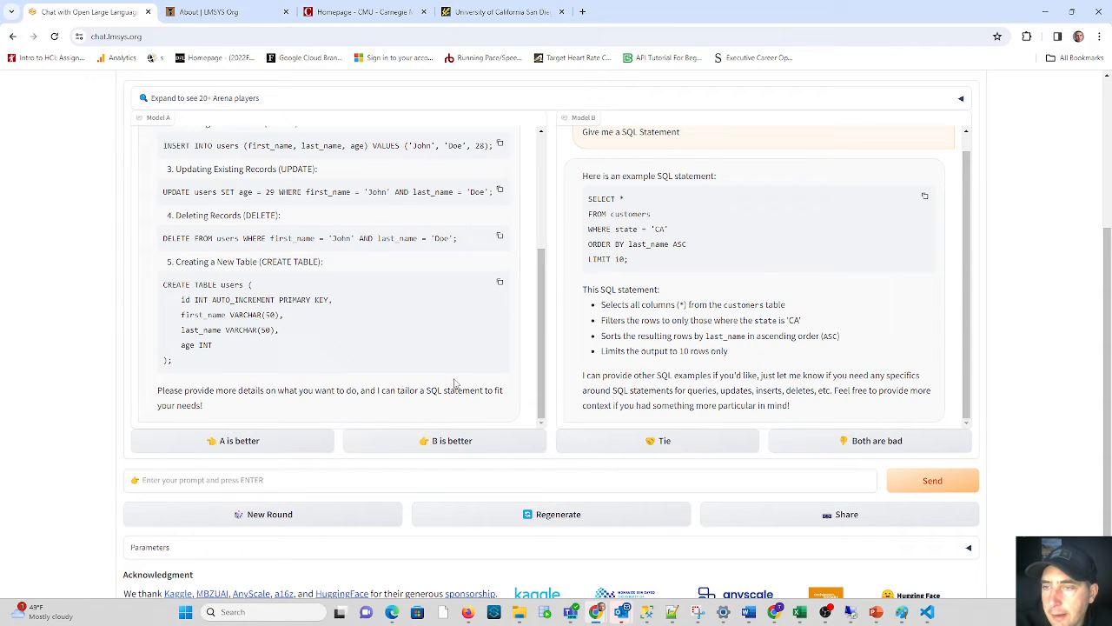
pyautogui.moveTo(354, 287)
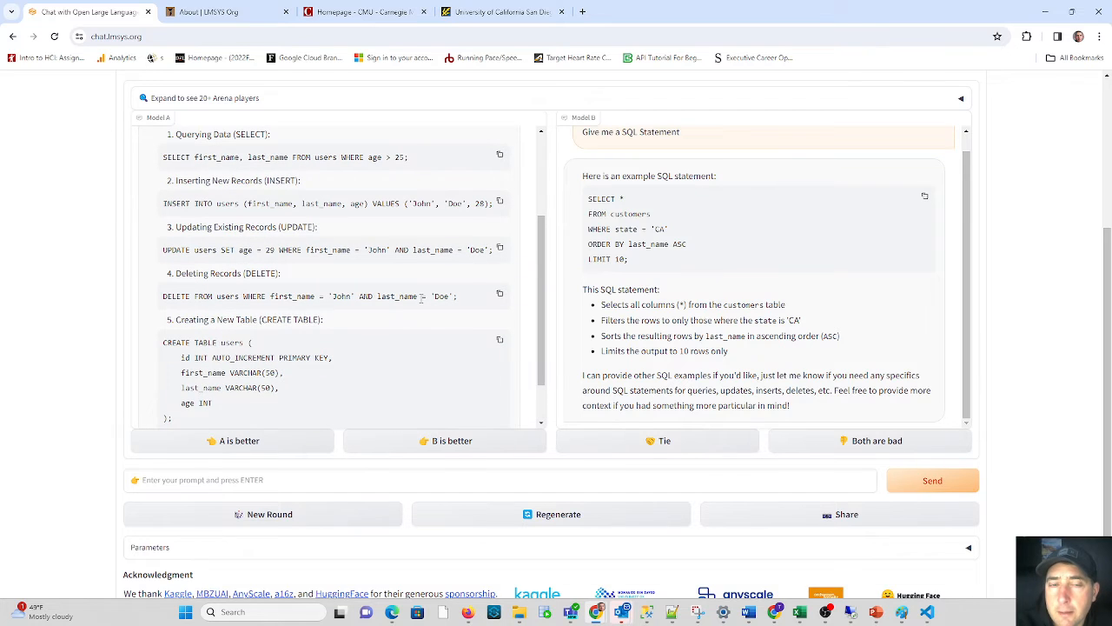
pyautogui.moveTo(422, 276)
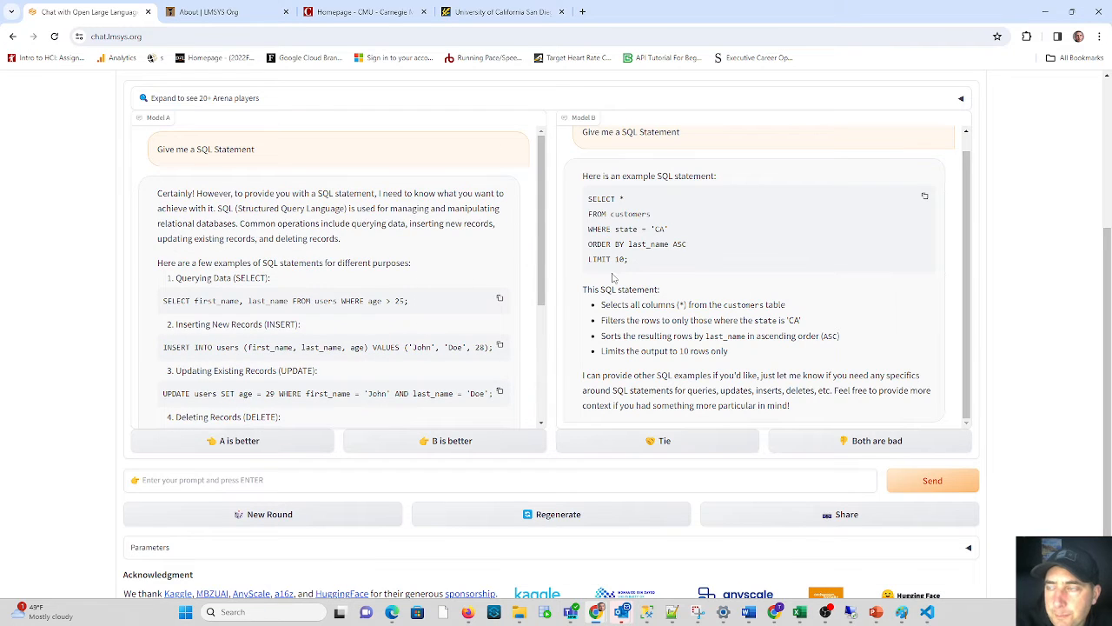
pyautogui.moveTo(629, 288)
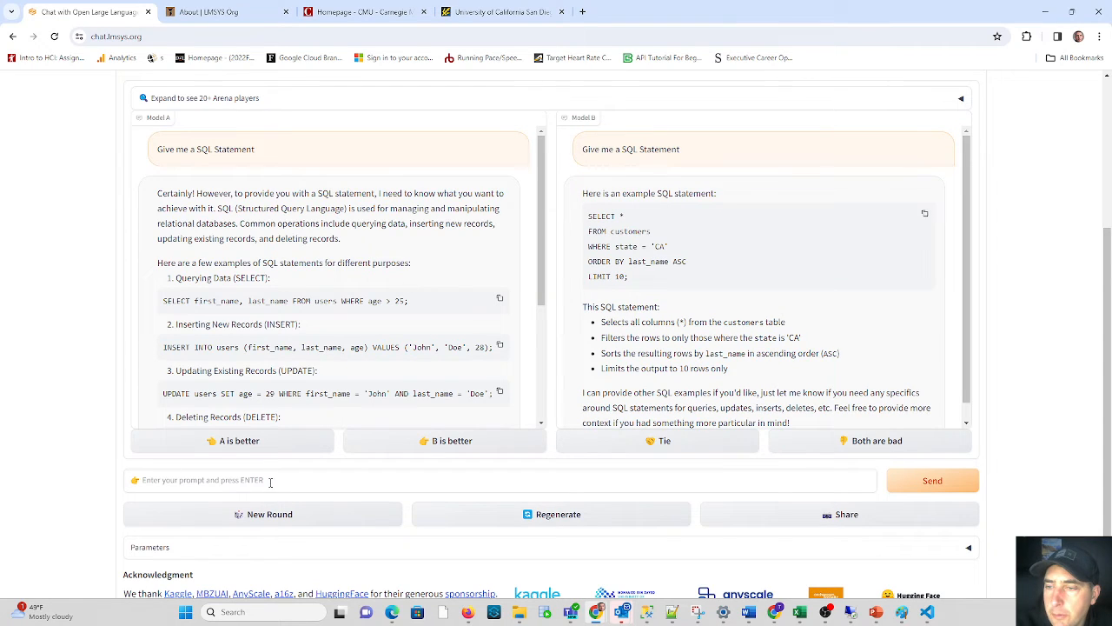
pyautogui.moveTo(485, 305)
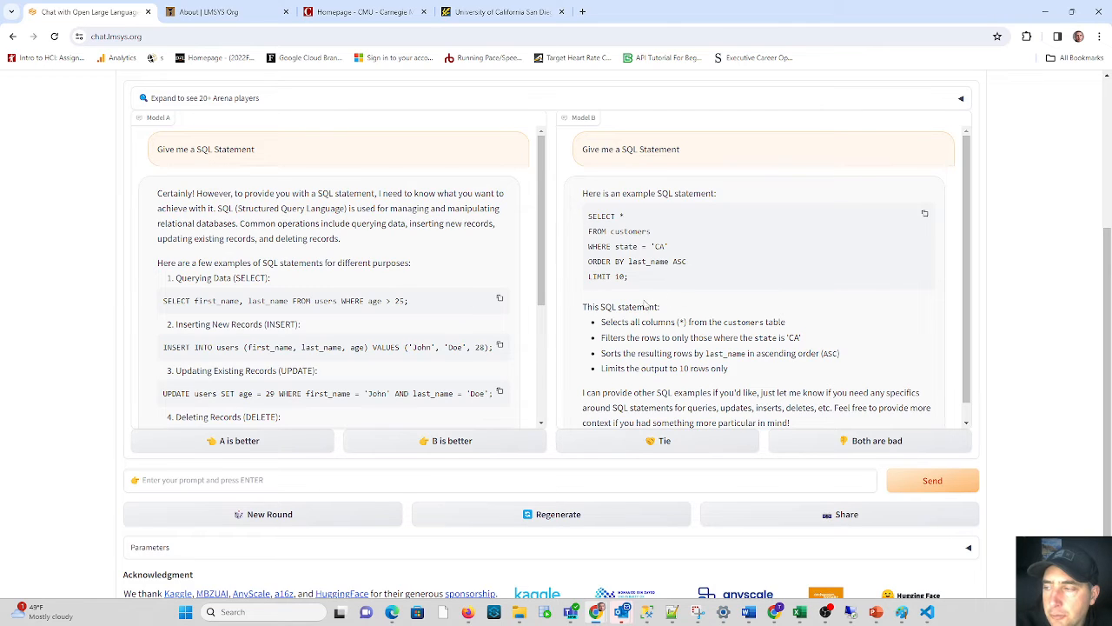
pyautogui.moveTo(771, 335)
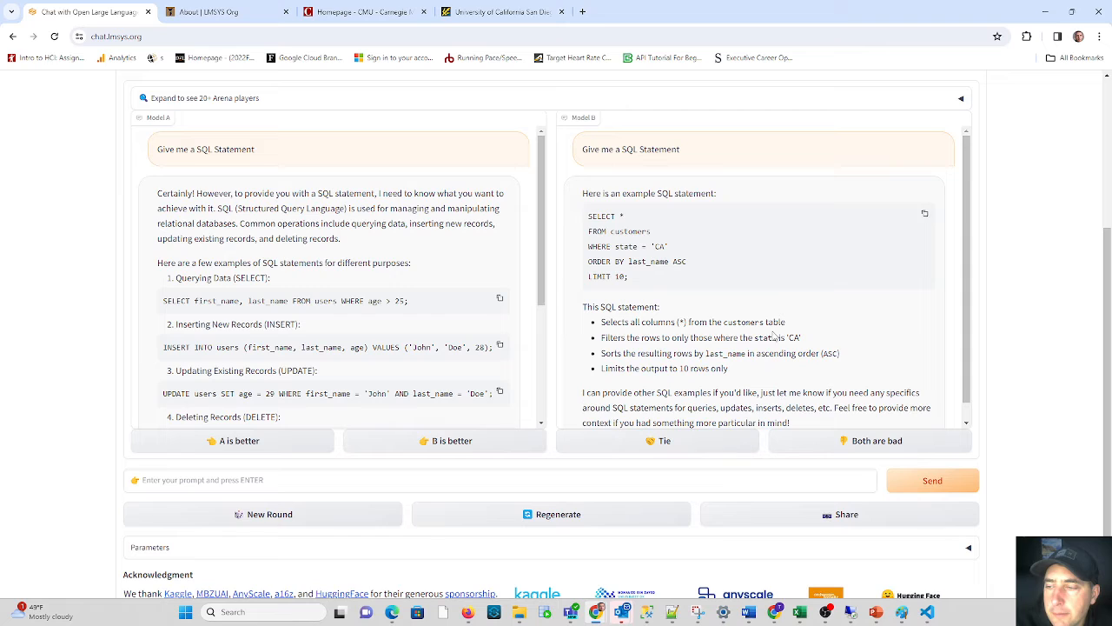
pyautogui.moveTo(121, 398)
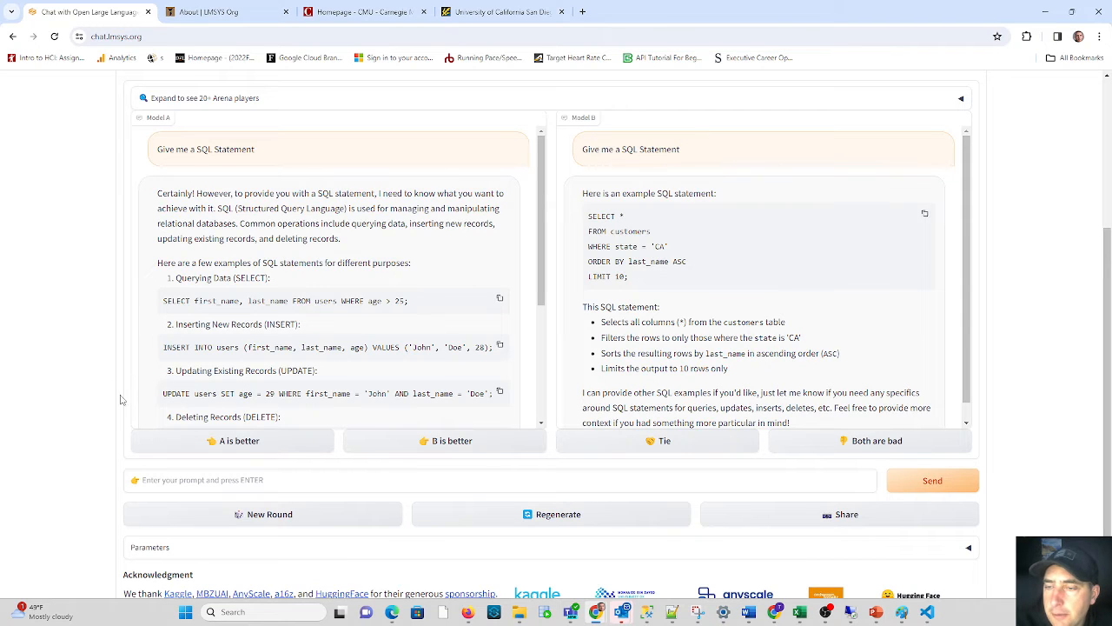
pyautogui.moveTo(558, 334)
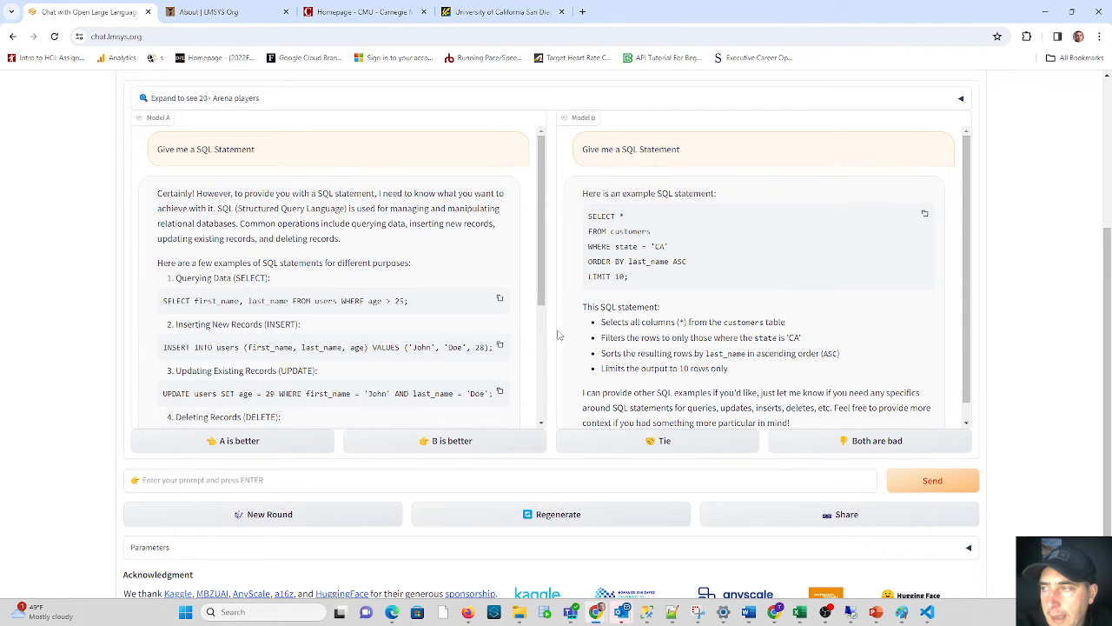
pyautogui.moveTo(680, 288)
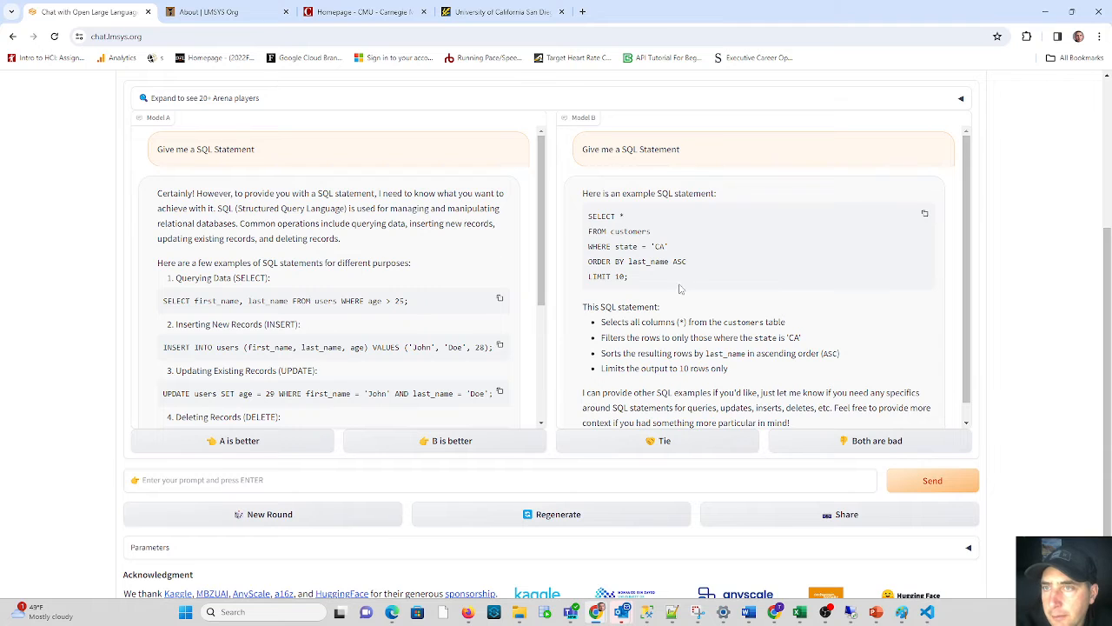
pyautogui.scroll(-3)
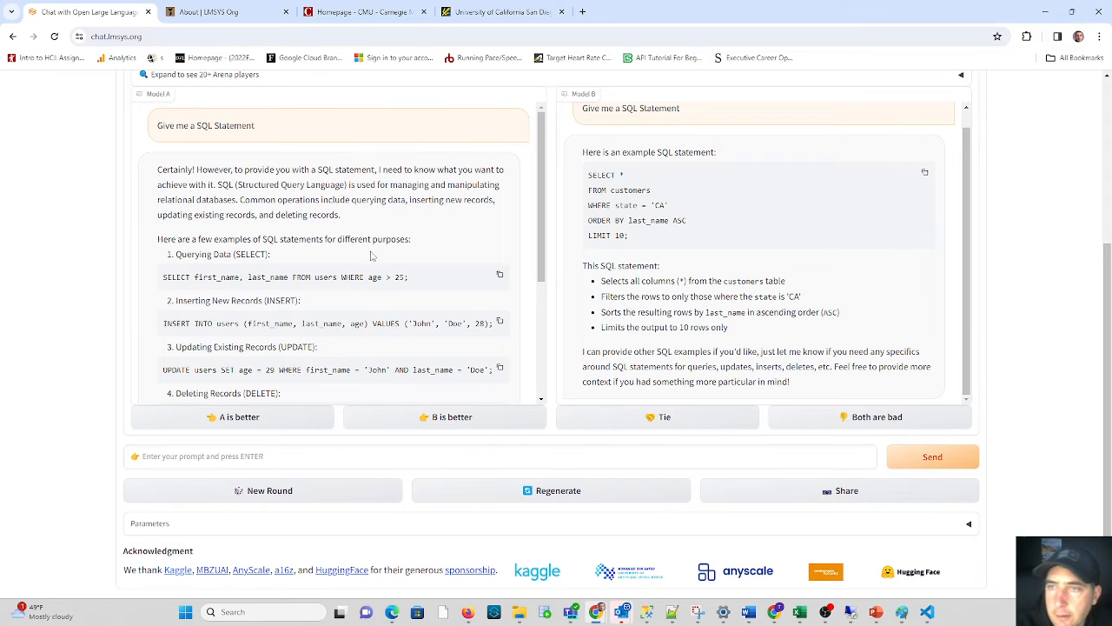
pyautogui.moveTo(349, 198)
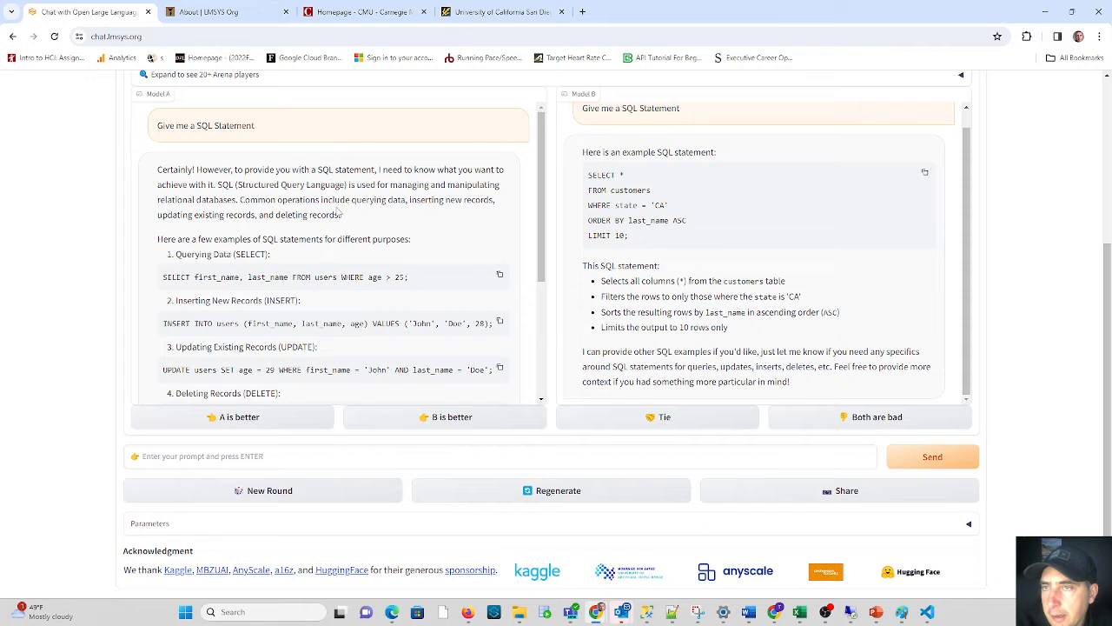
pyautogui.moveTo(843, 278)
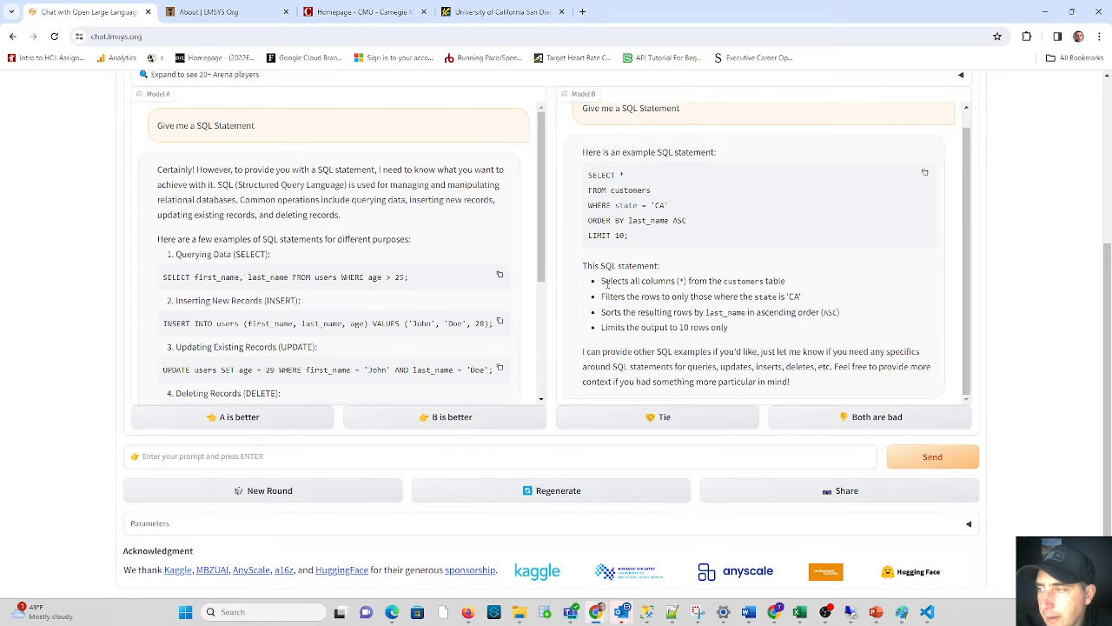
pyautogui.moveTo(843, 374)
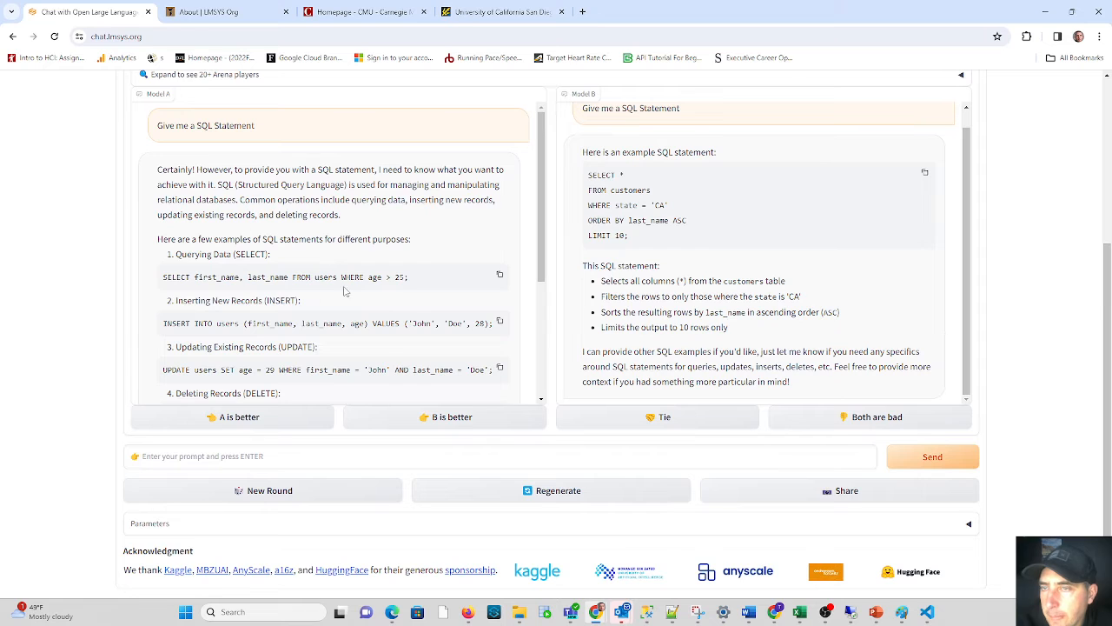
pyautogui.moveTo(376, 316)
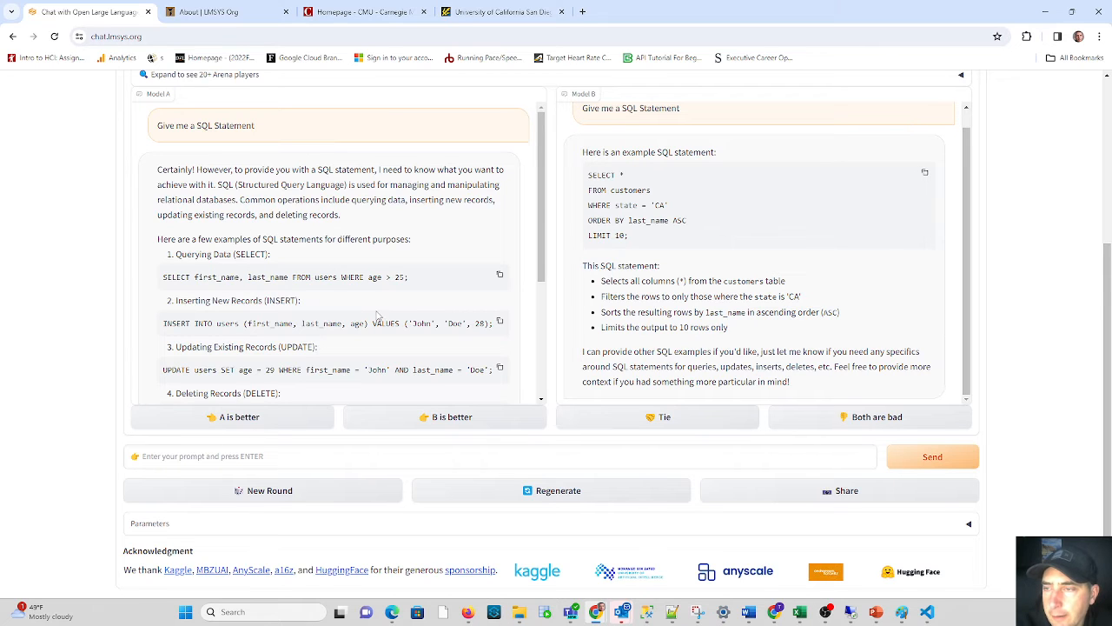
pyautogui.moveTo(357, 265)
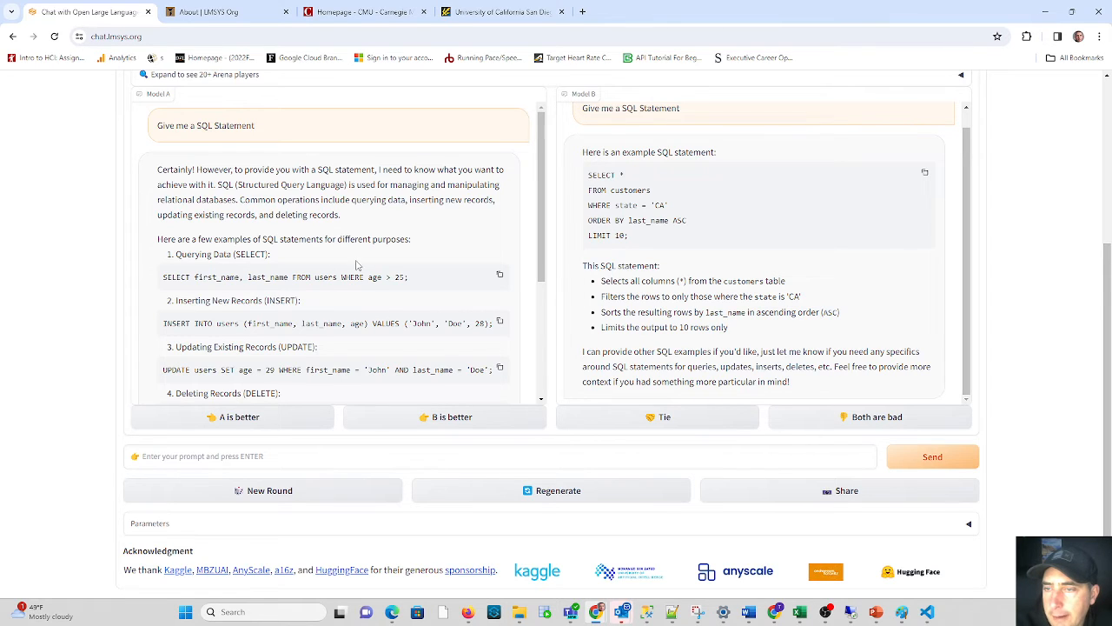
pyautogui.scroll(-3)
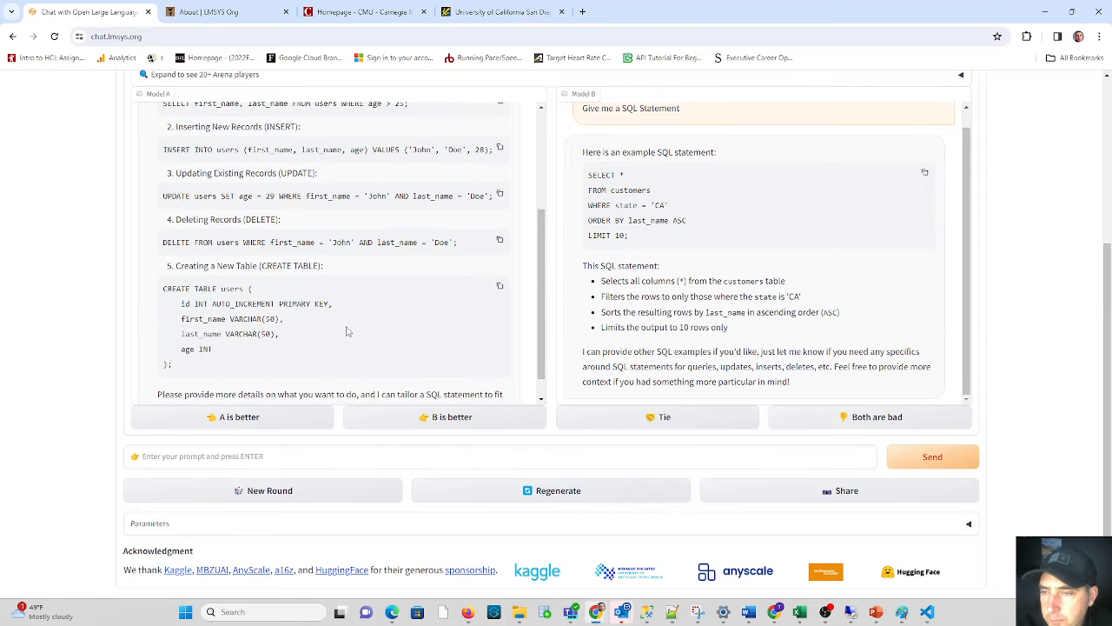
pyautogui.moveTo(402, 361)
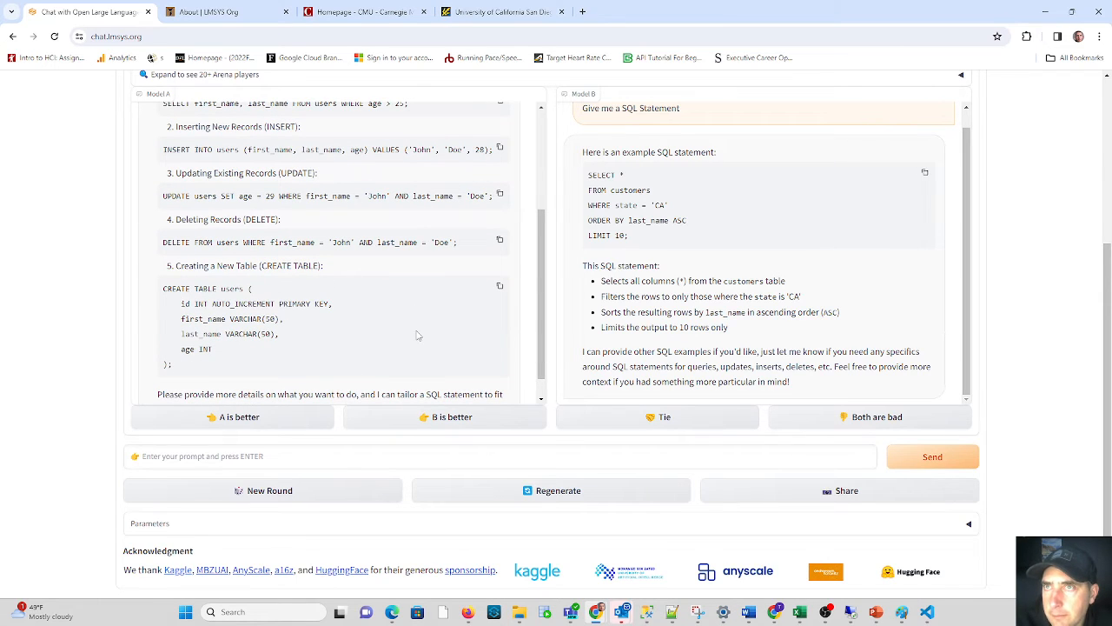
pyautogui.moveTo(545, 211)
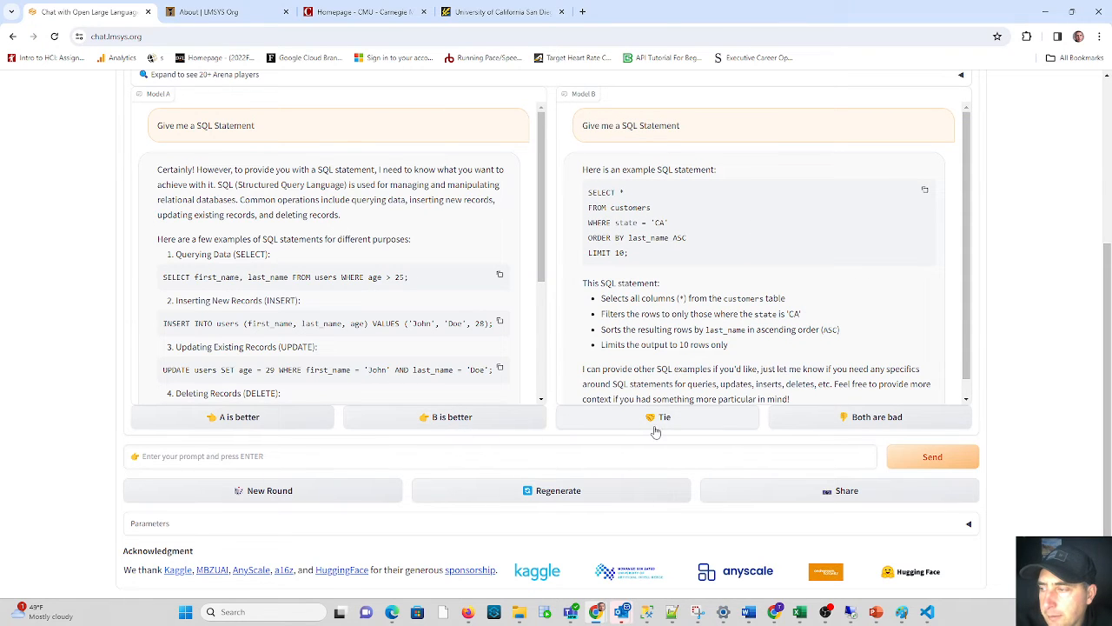
# Vote Tie, revealing gpt-4-turbo as Model A and claude-2.1 as Model B.
pyautogui.click(657, 417)
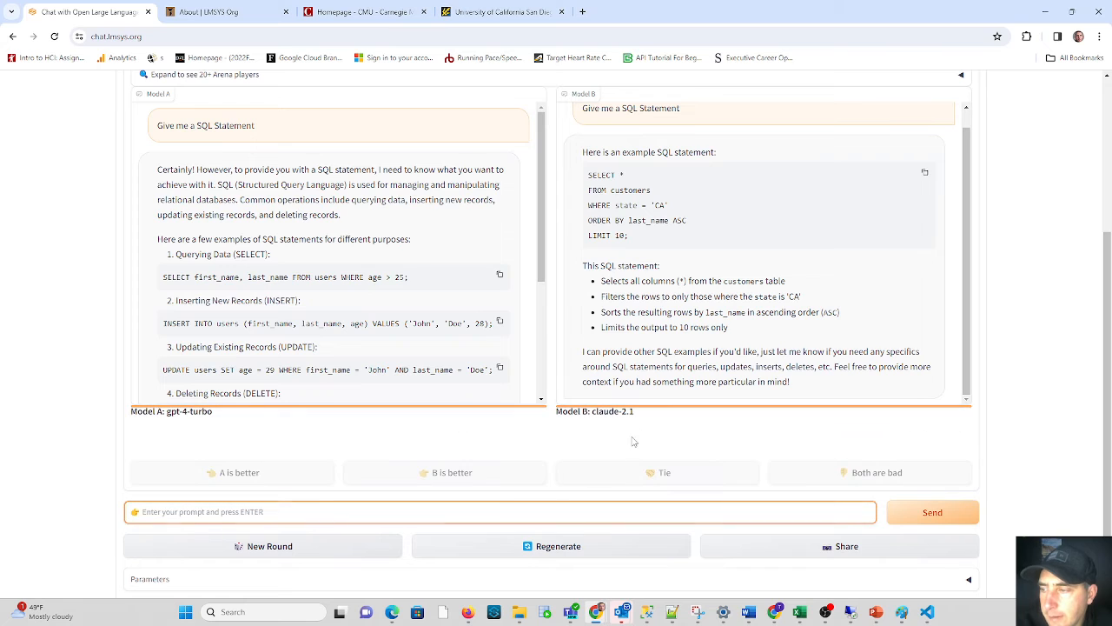
pyautogui.moveTo(437, 400)
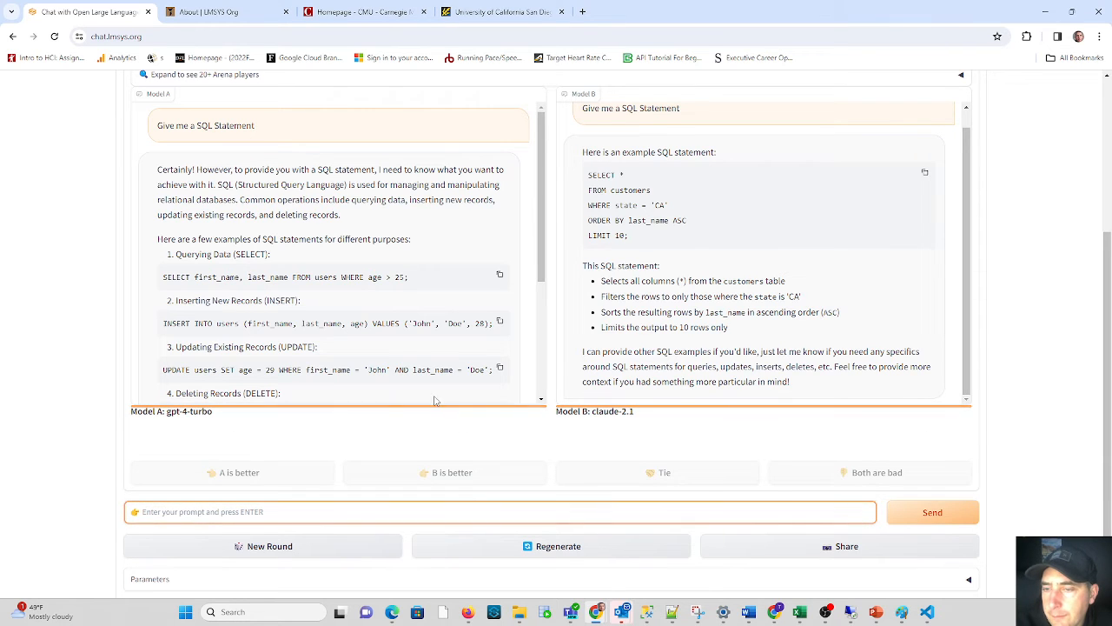
pyautogui.scroll(-3)
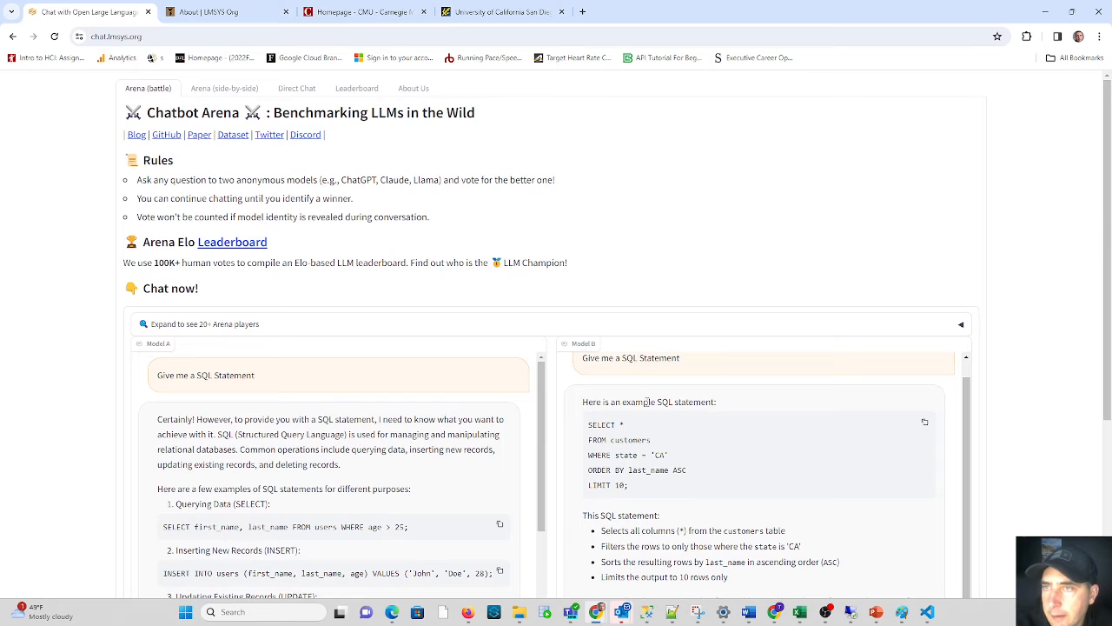
pyautogui.click(224, 88)
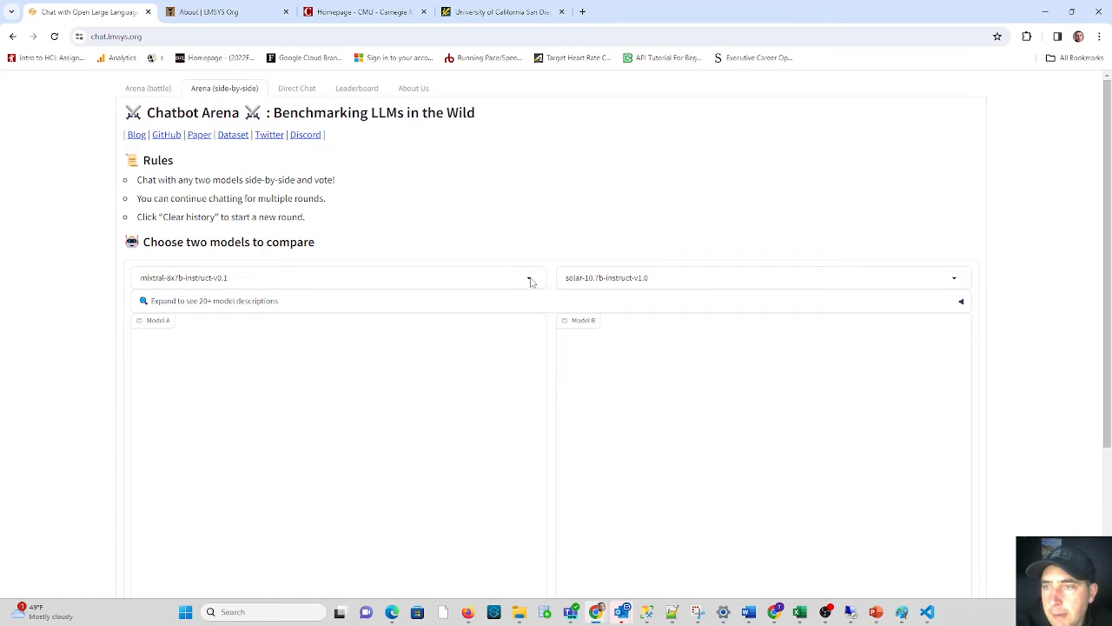
pyautogui.click(333, 277)
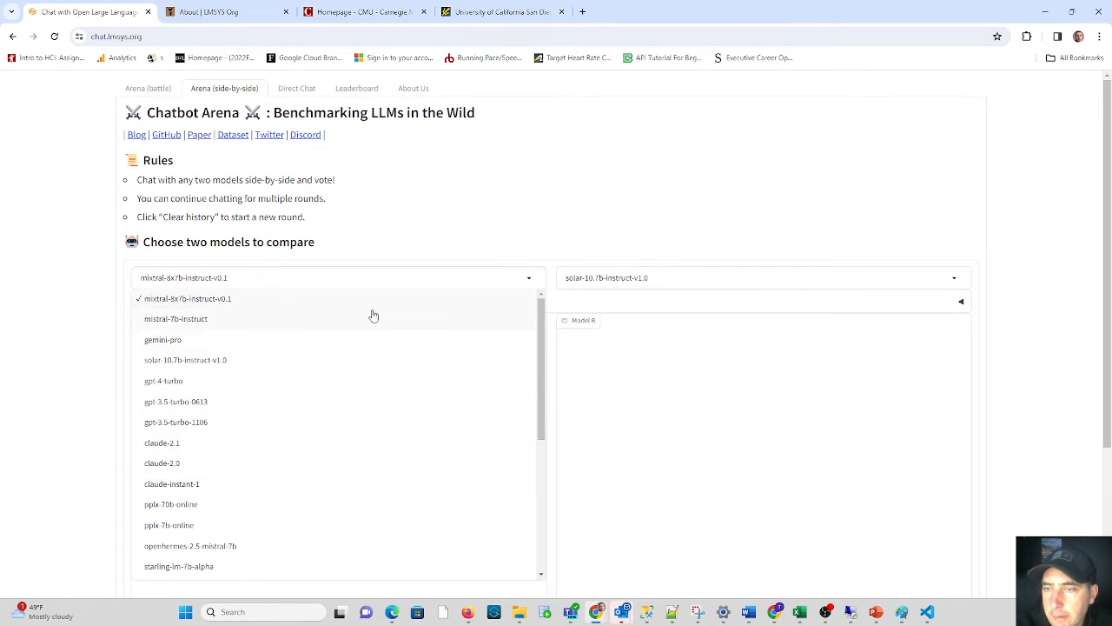
pyautogui.scroll(-3)
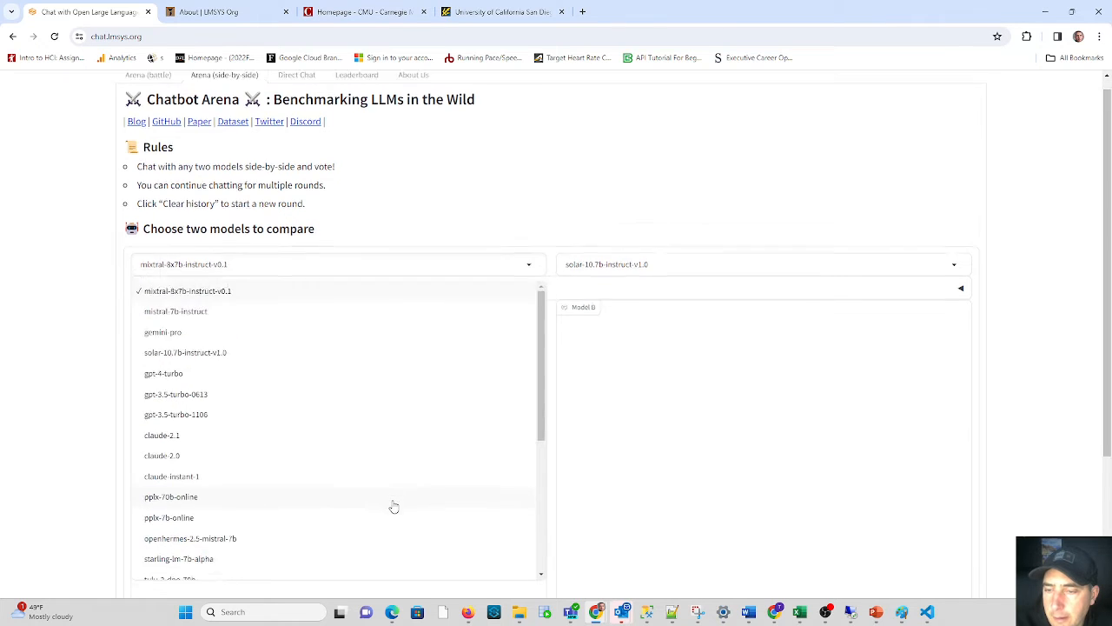
pyautogui.scroll(-3)
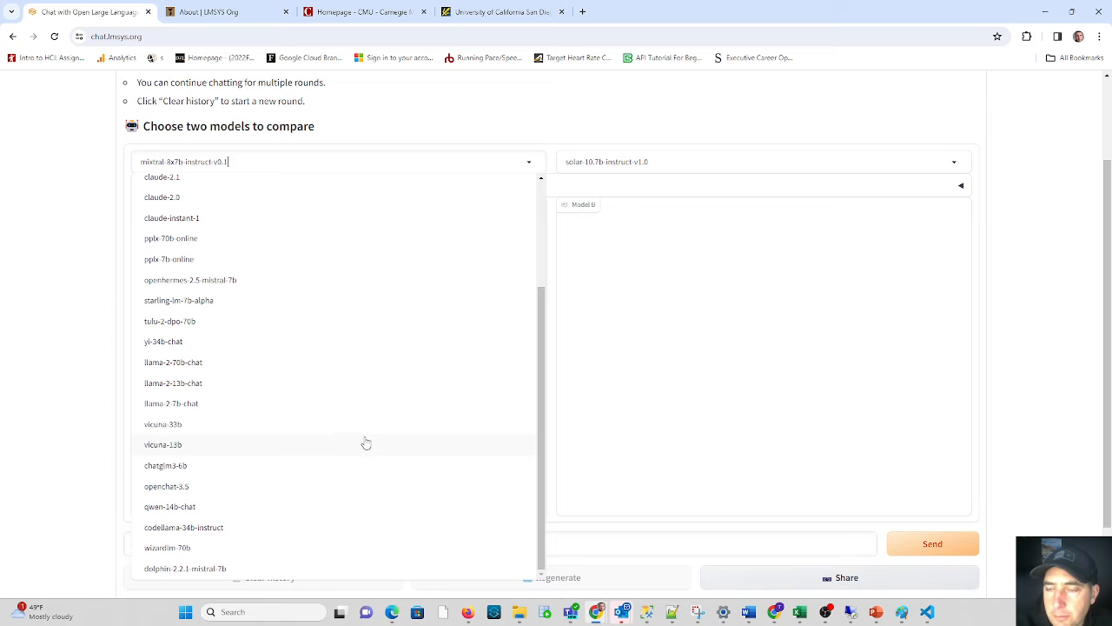
pyautogui.moveTo(270, 558)
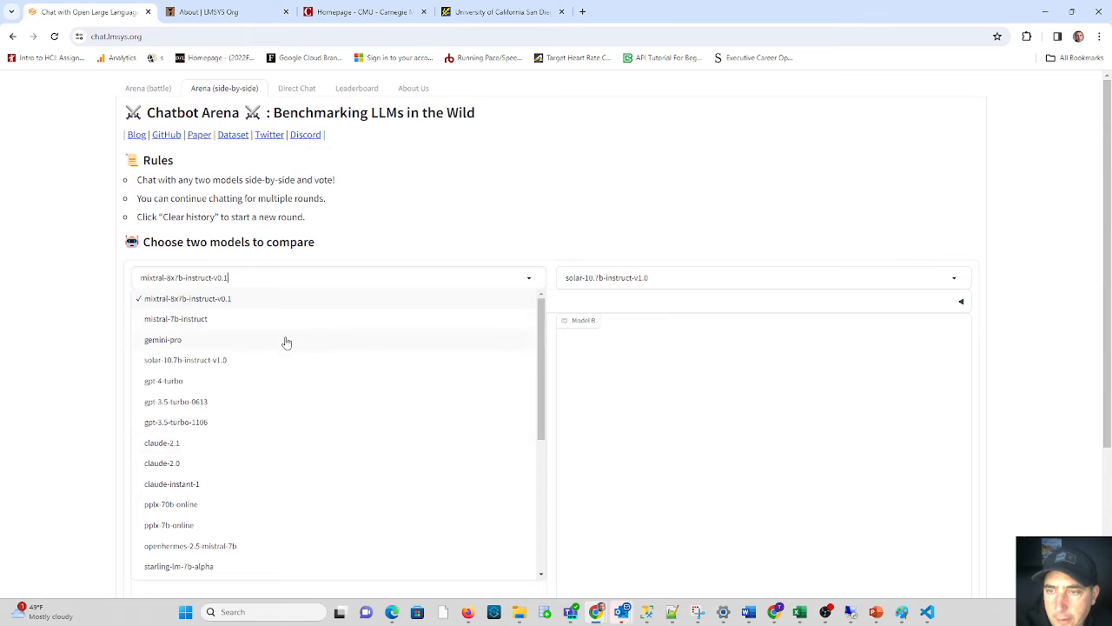
pyautogui.moveTo(252, 398)
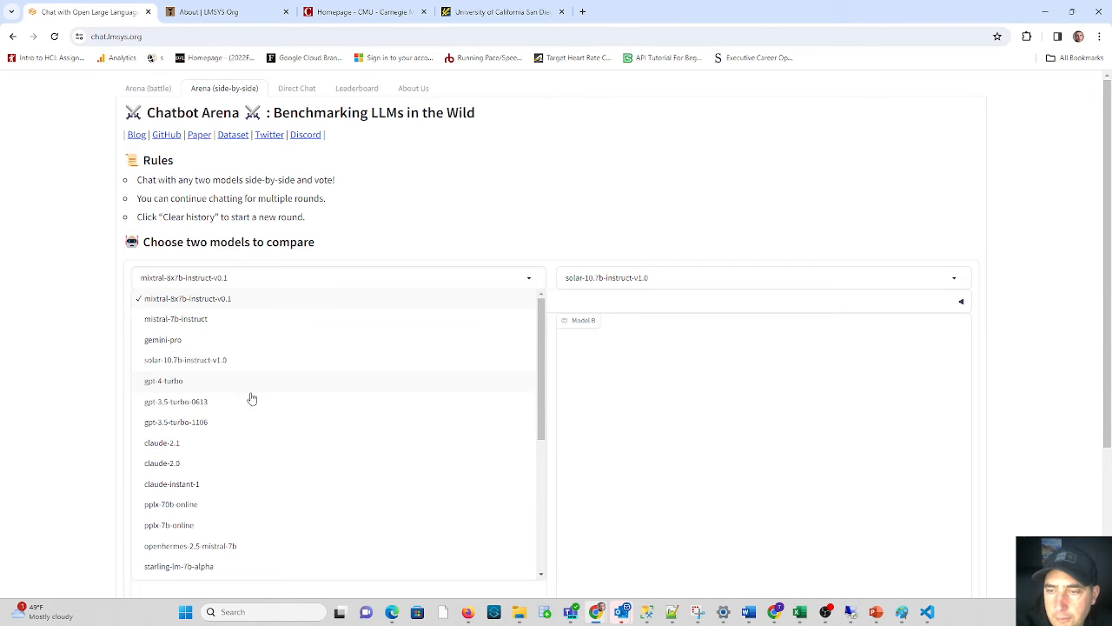
pyautogui.moveTo(192, 412)
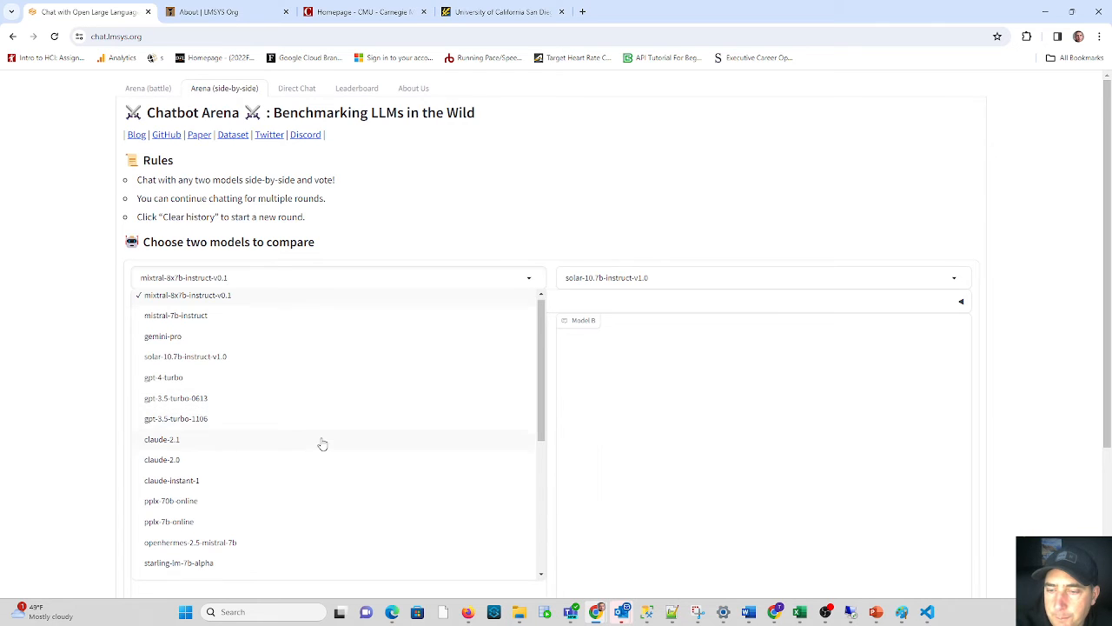
pyautogui.scroll(-3)
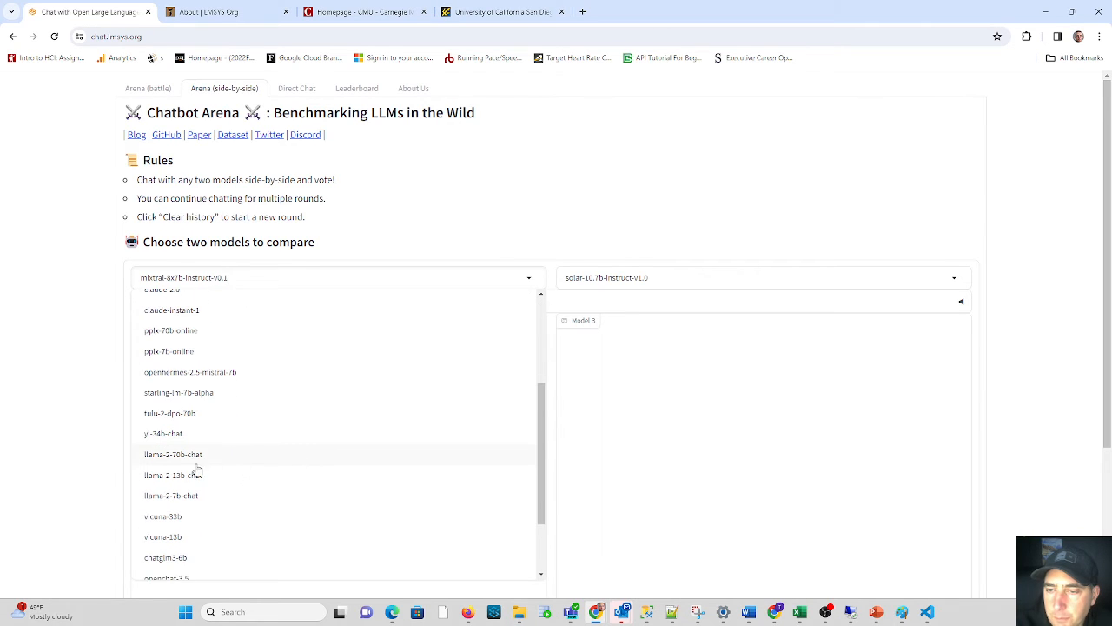
pyautogui.moveTo(247, 458)
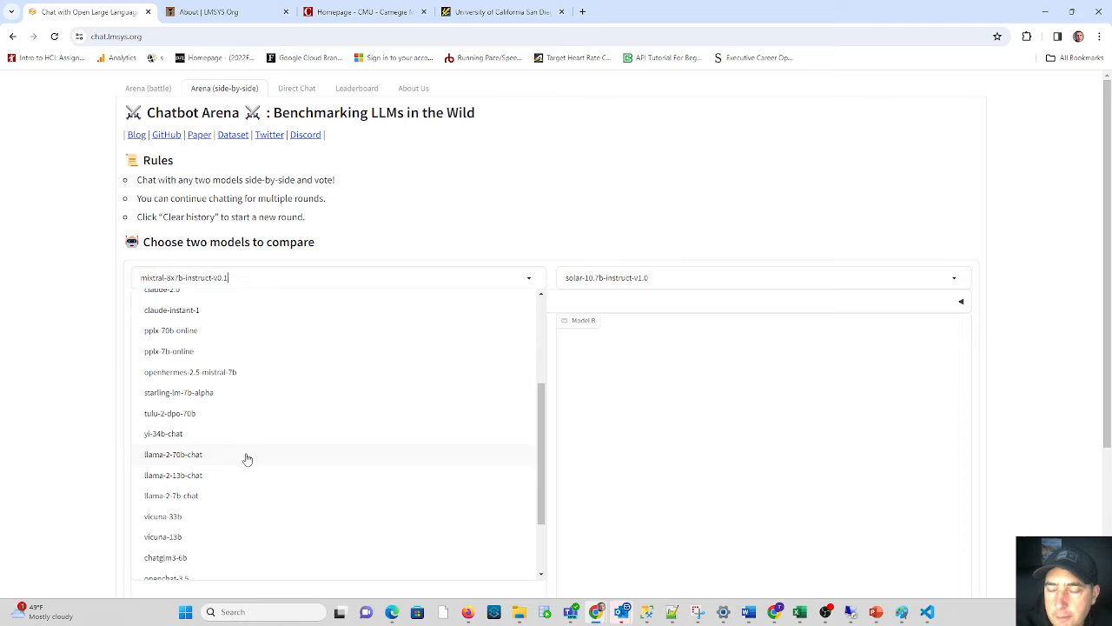
pyautogui.moveTo(239, 465)
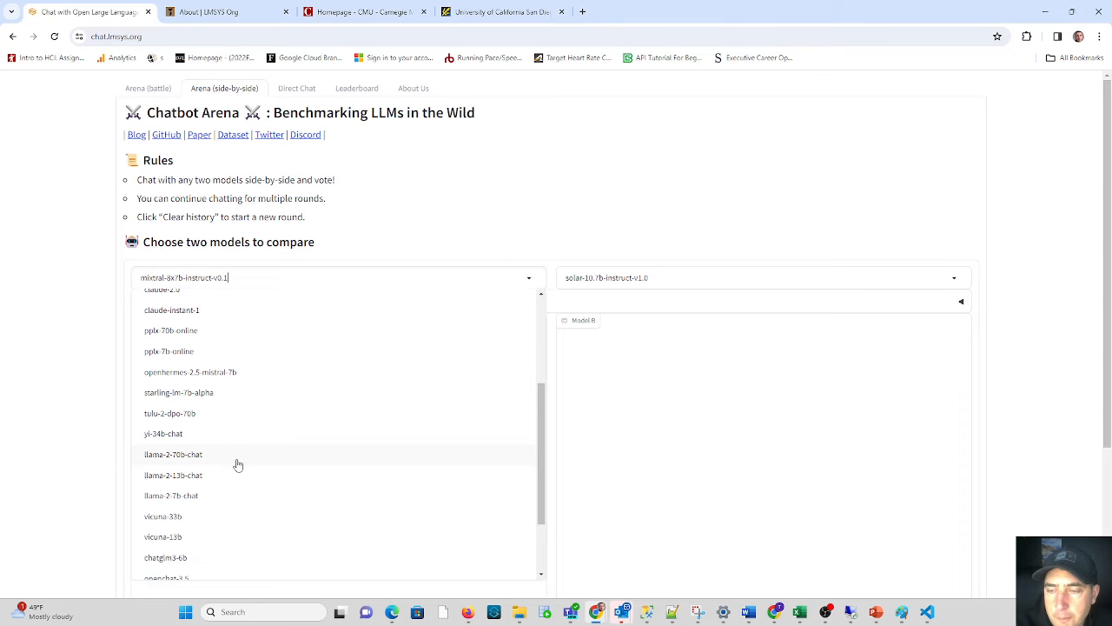
pyautogui.scroll(-3)
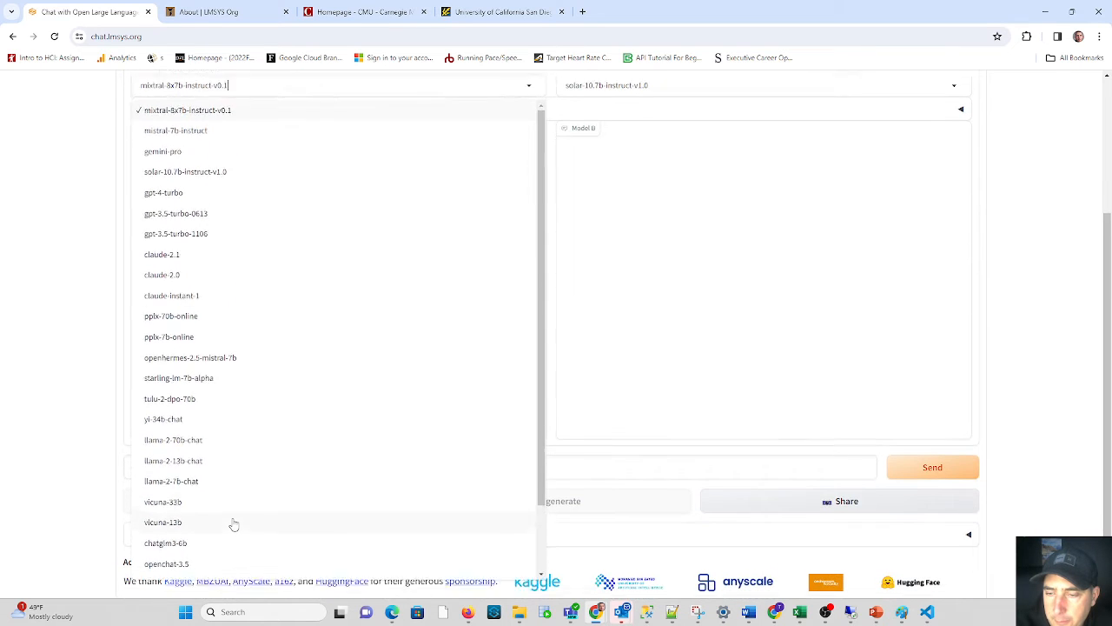
pyautogui.scroll(-3)
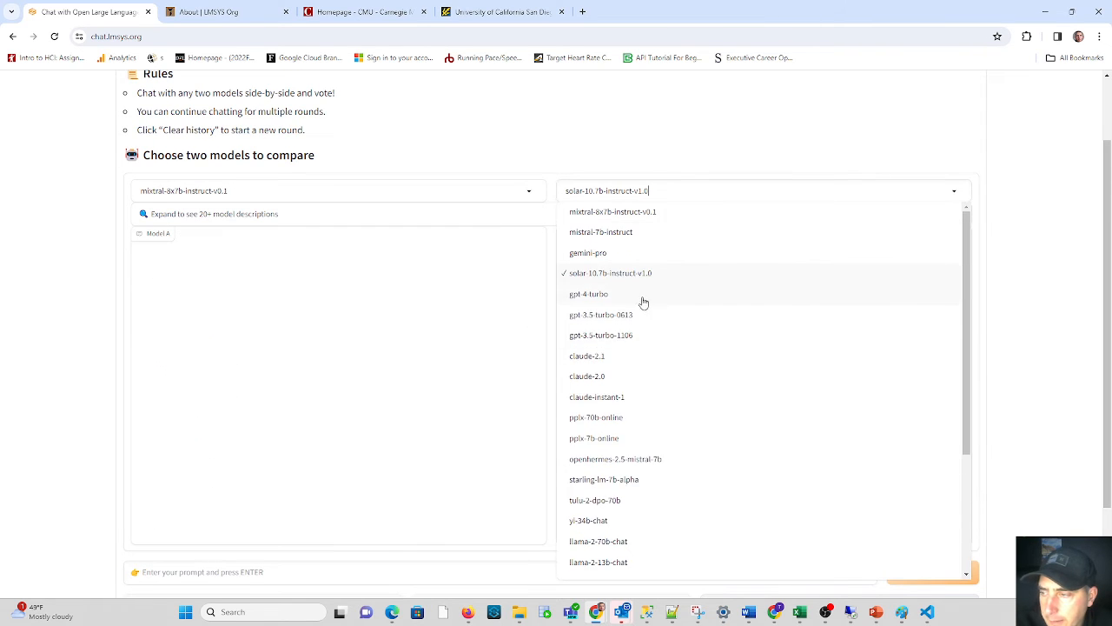
pyautogui.scroll(-3)
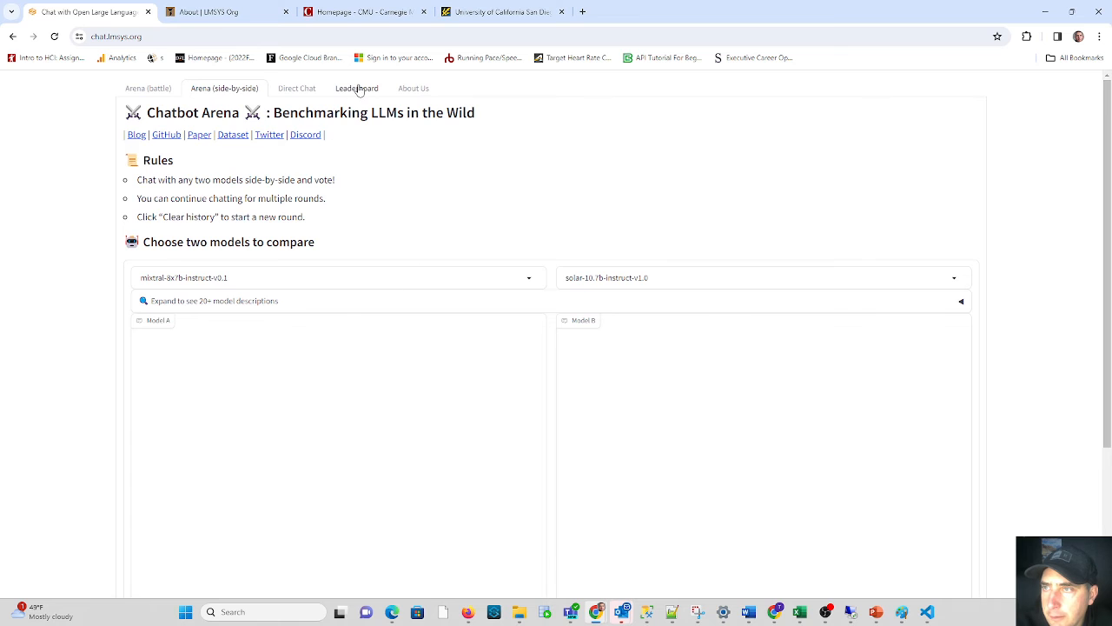
# Open the Leaderboard tab and browse the Elo, MT-bench and MMLU model table.
pyautogui.click(355, 88)
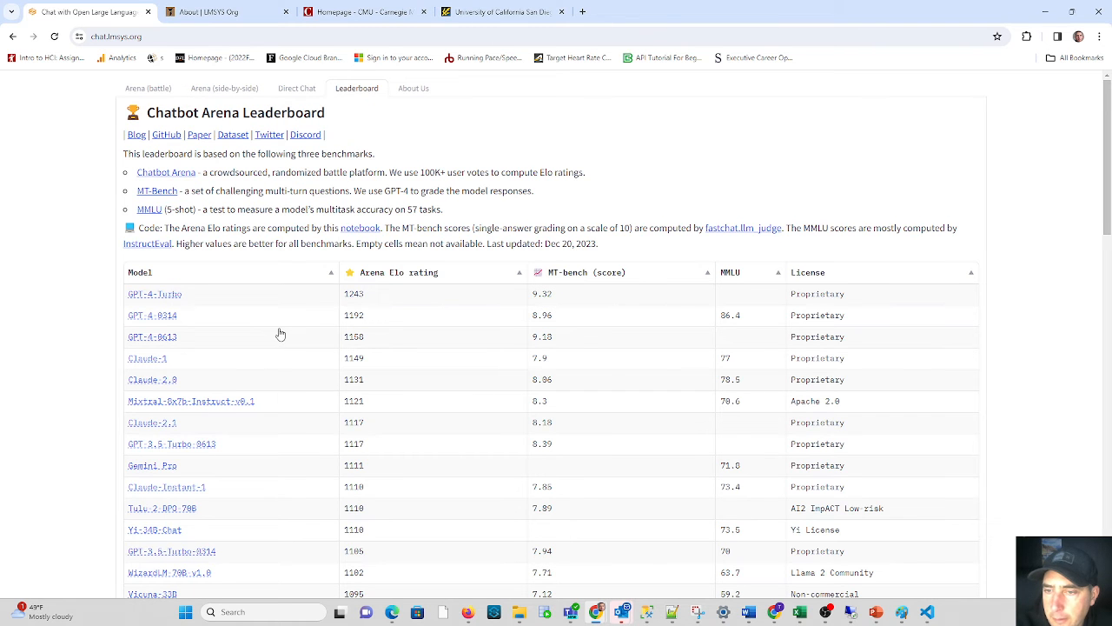
pyautogui.moveTo(207, 314)
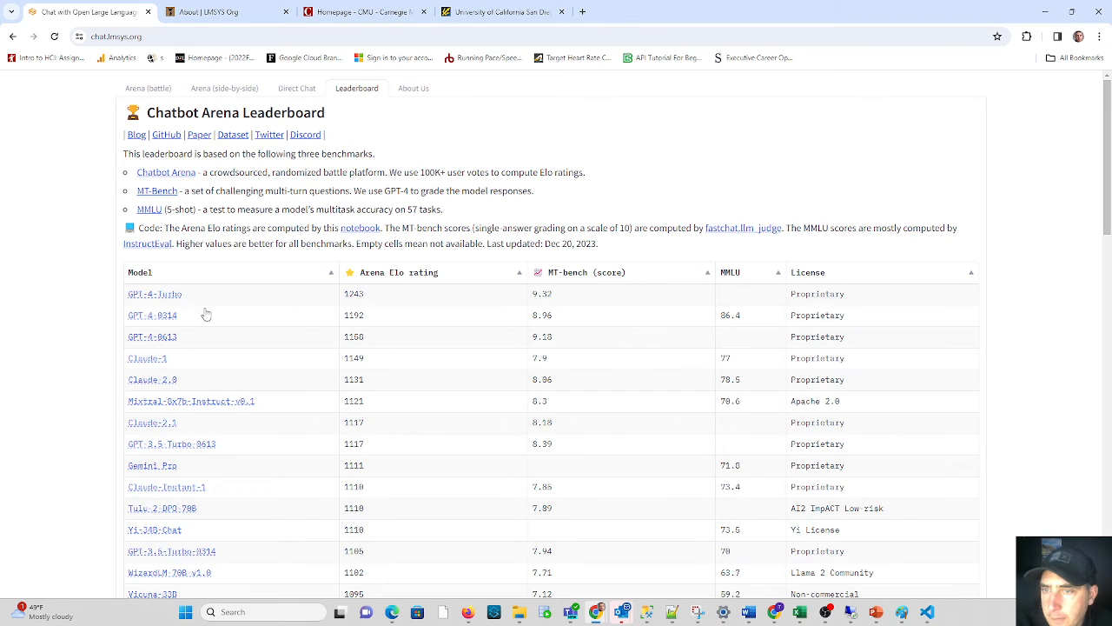
pyautogui.moveTo(596, 302)
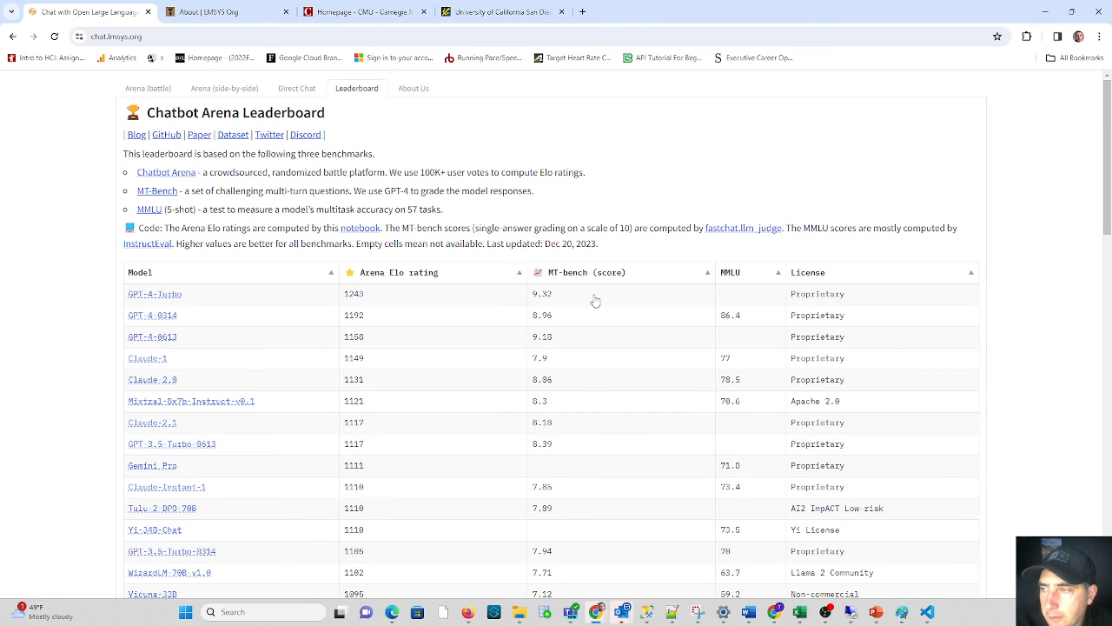
pyautogui.moveTo(417, 304)
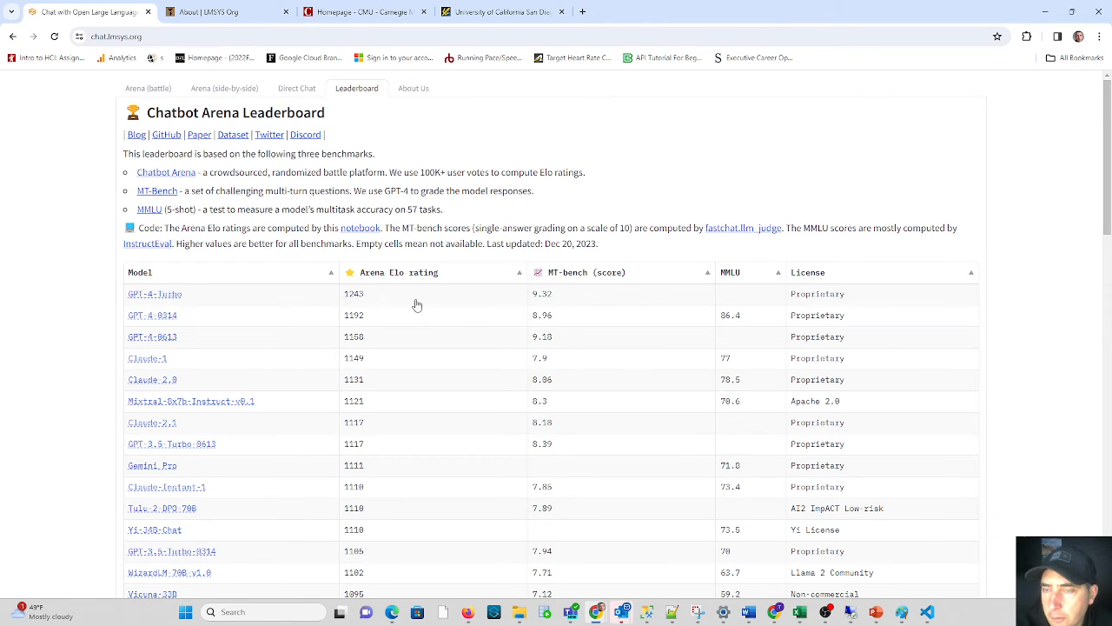
pyautogui.scroll(-3)
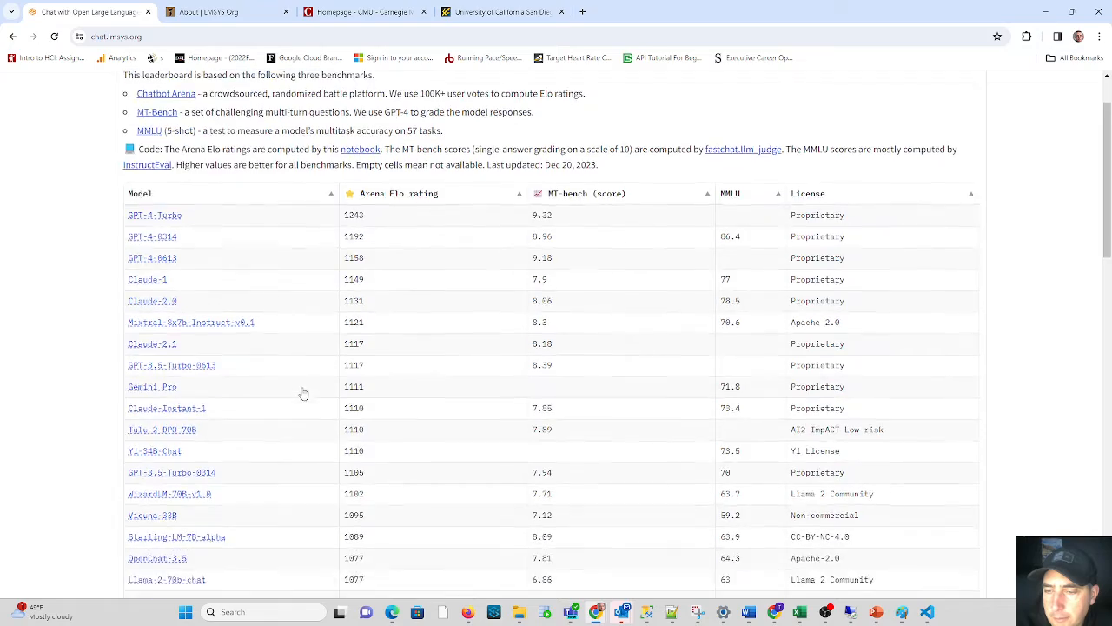
pyautogui.scroll(-3)
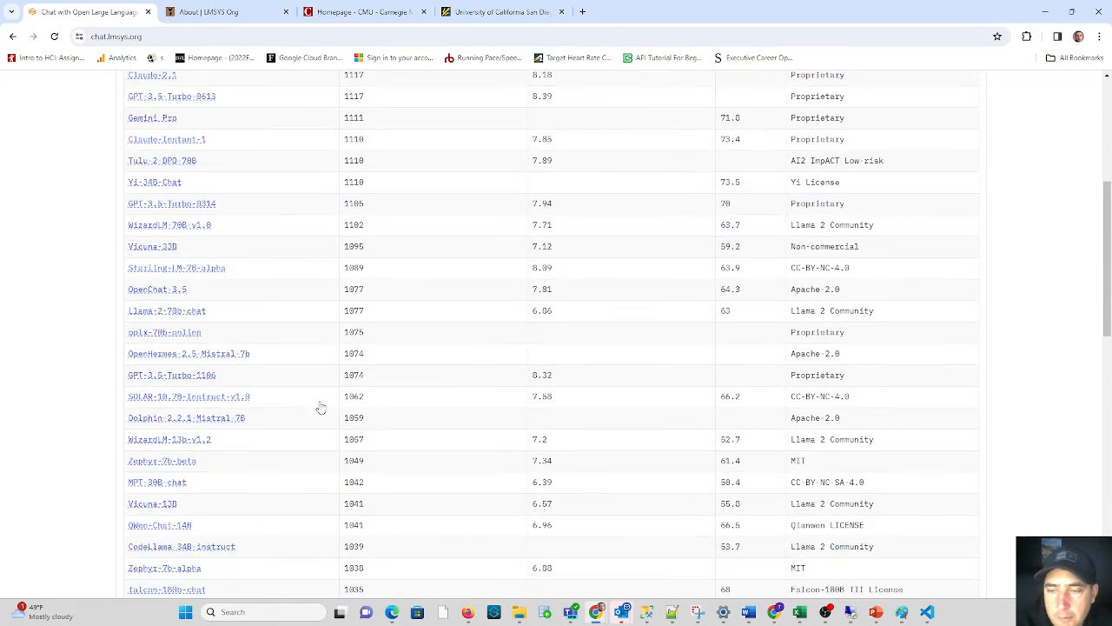
pyautogui.scroll(-3)
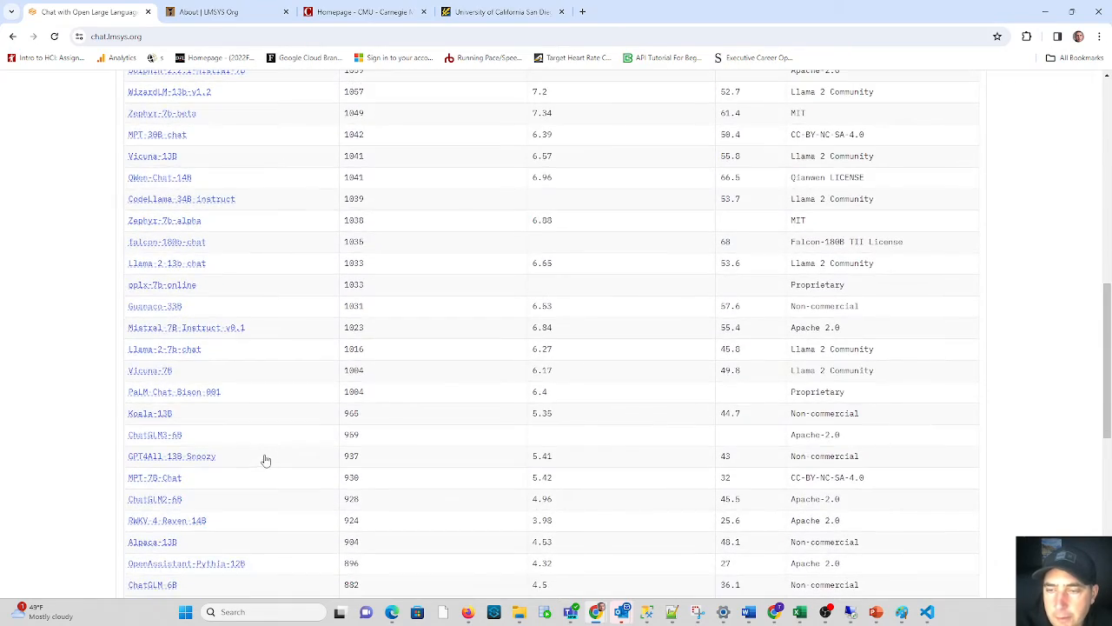
pyautogui.scroll(-3)
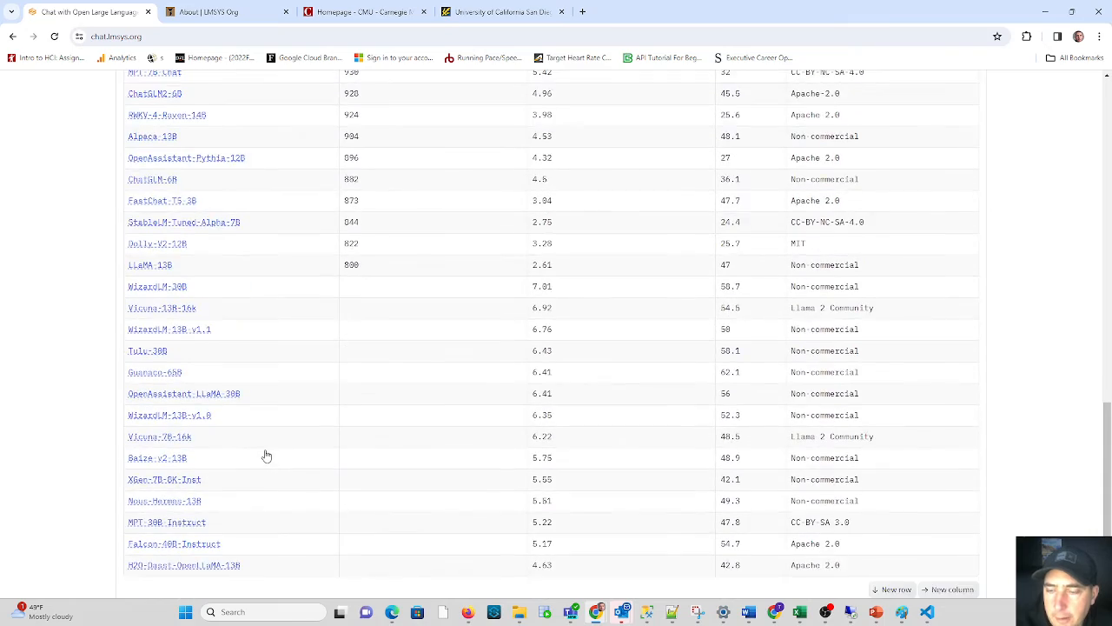
pyautogui.scroll(3)
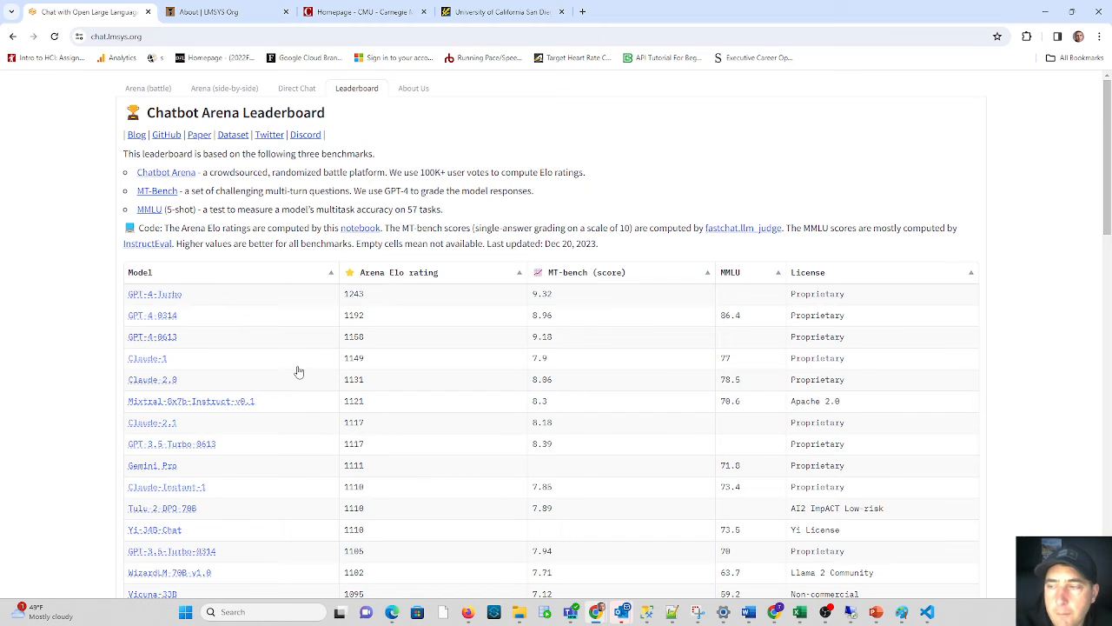
pyautogui.moveTo(339, 307)
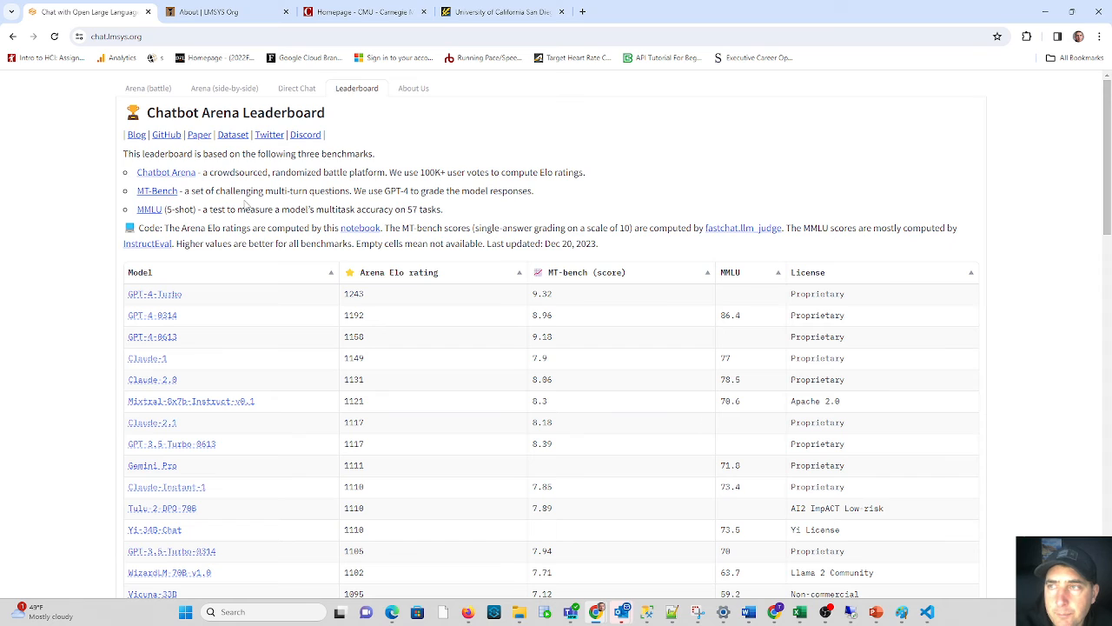
pyautogui.moveTo(438, 334)
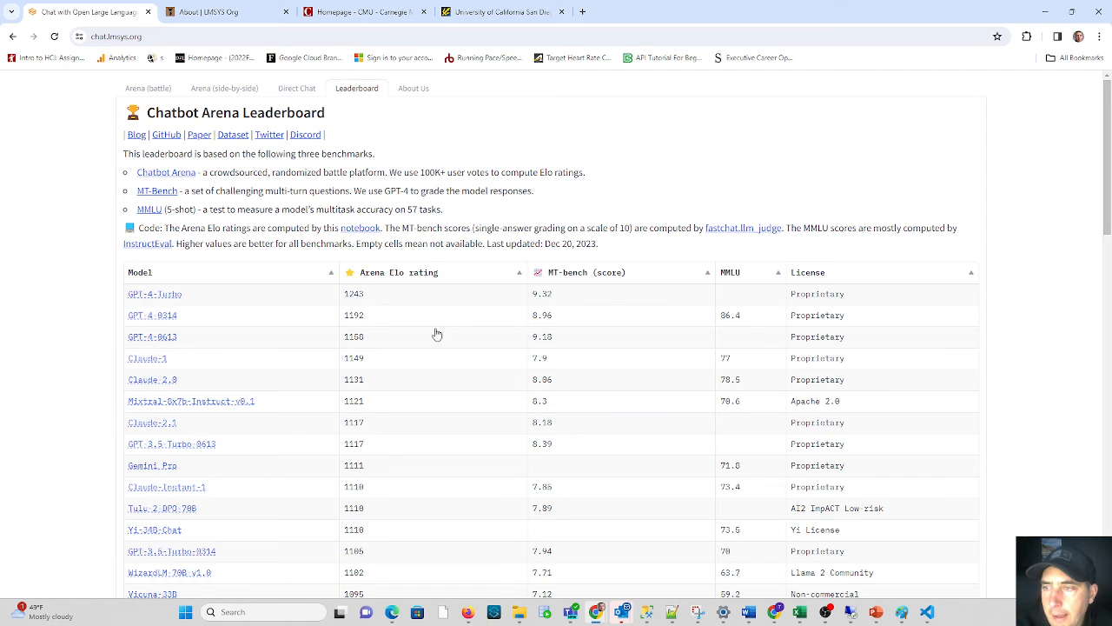
pyautogui.moveTo(433, 326)
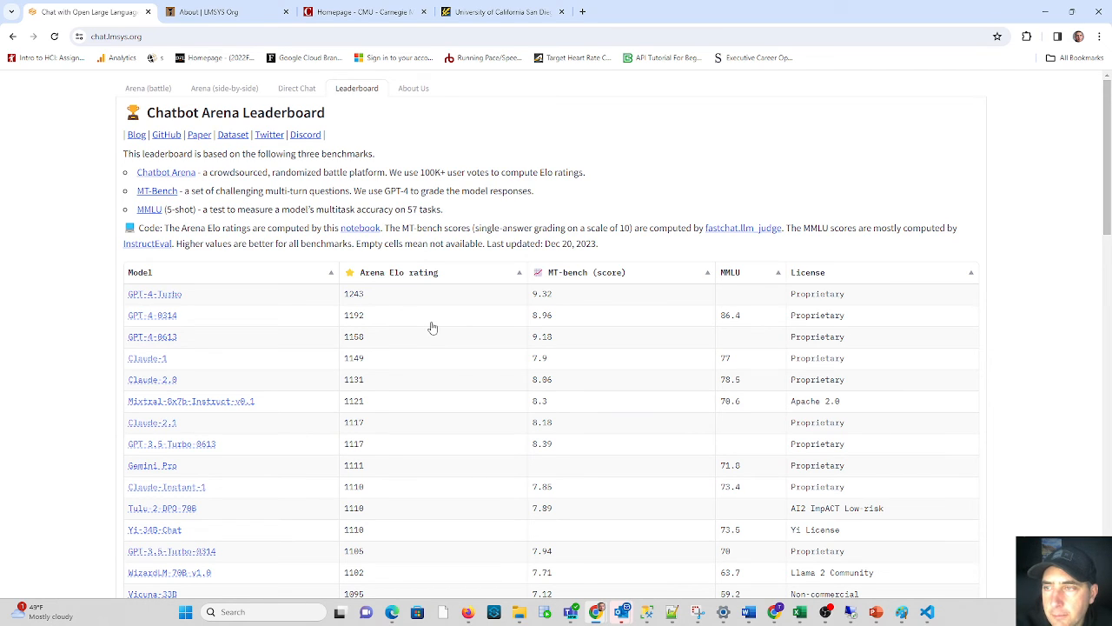
pyautogui.moveTo(607, 273)
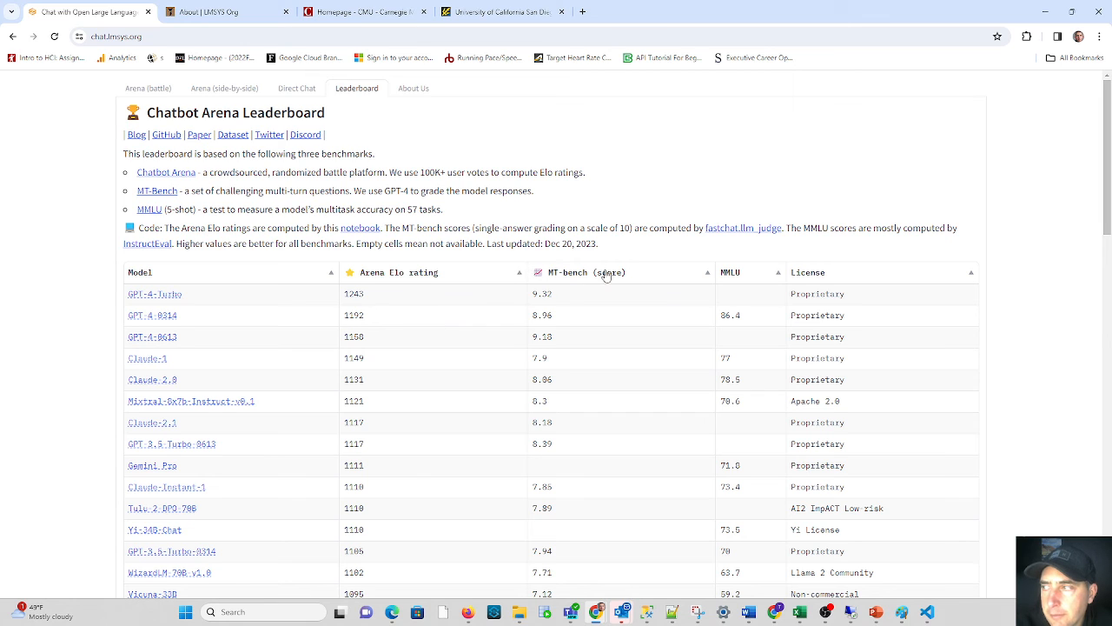
pyautogui.moveTo(286, 290)
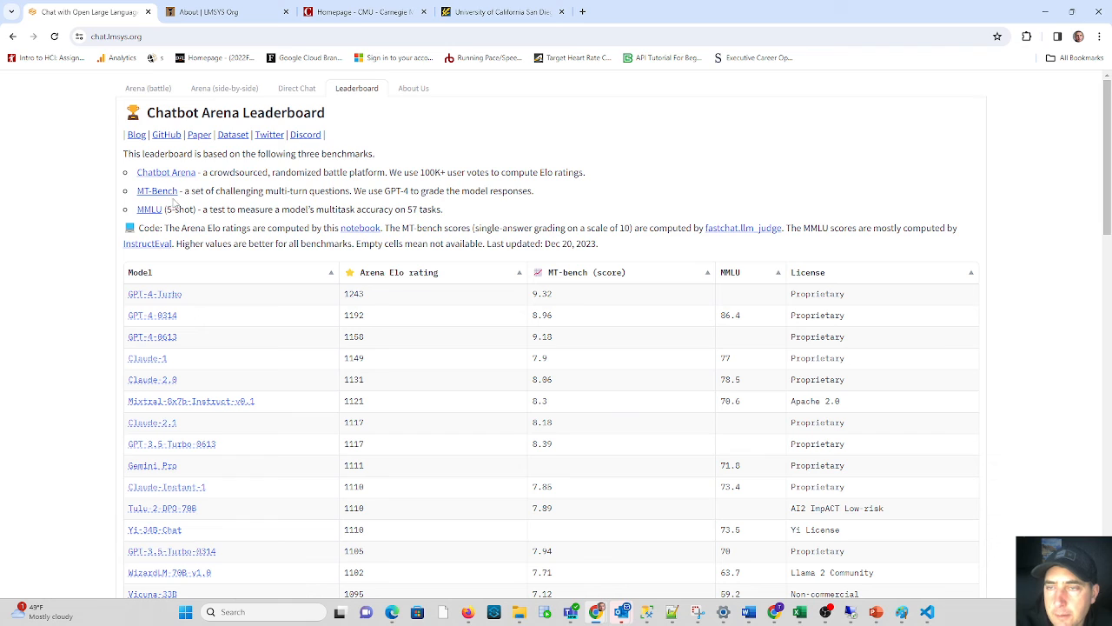
pyautogui.moveTo(173, 180)
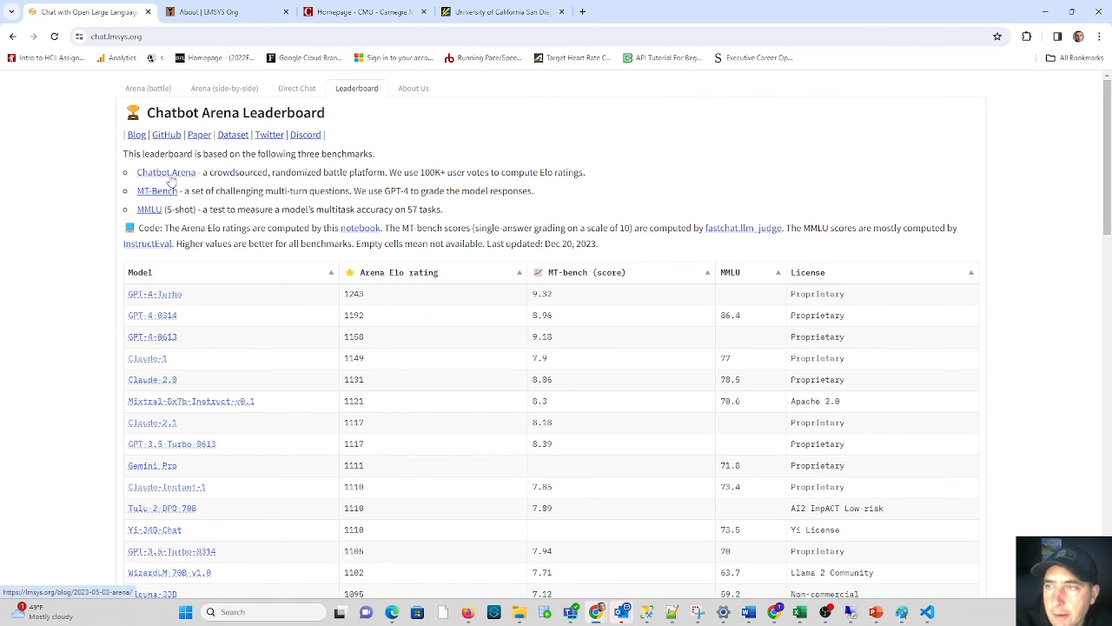
# Open the blog post "Chatbot Arena: Benchmarking LLMs in the Wild with Elo Ratings" and read its introduction.
pyautogui.click(166, 172)
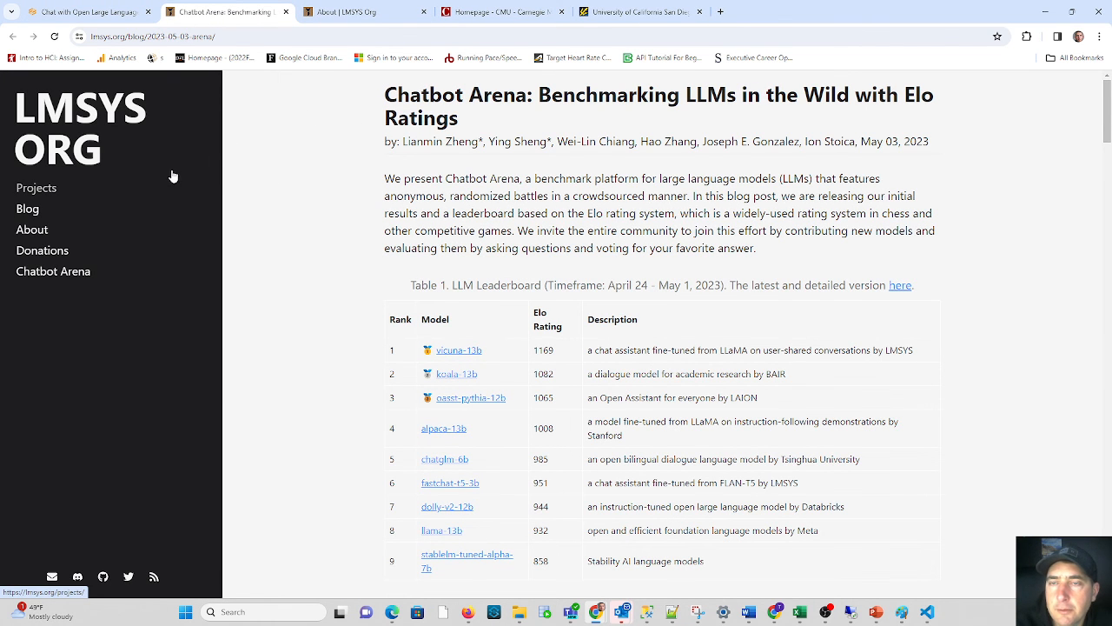
pyautogui.moveTo(510, 211)
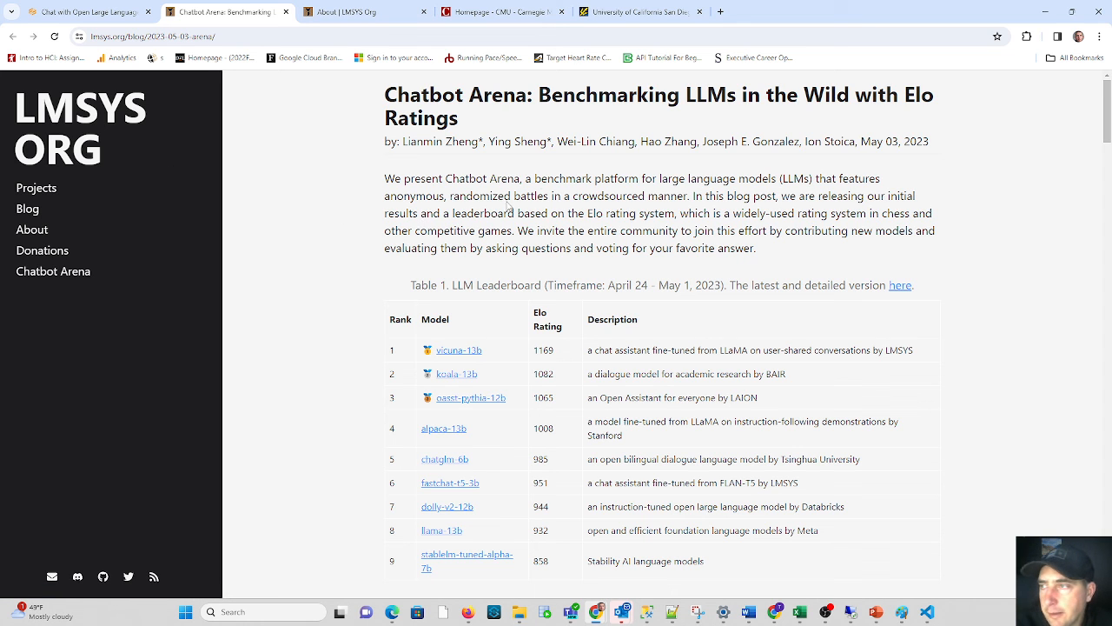
pyautogui.moveTo(706, 325)
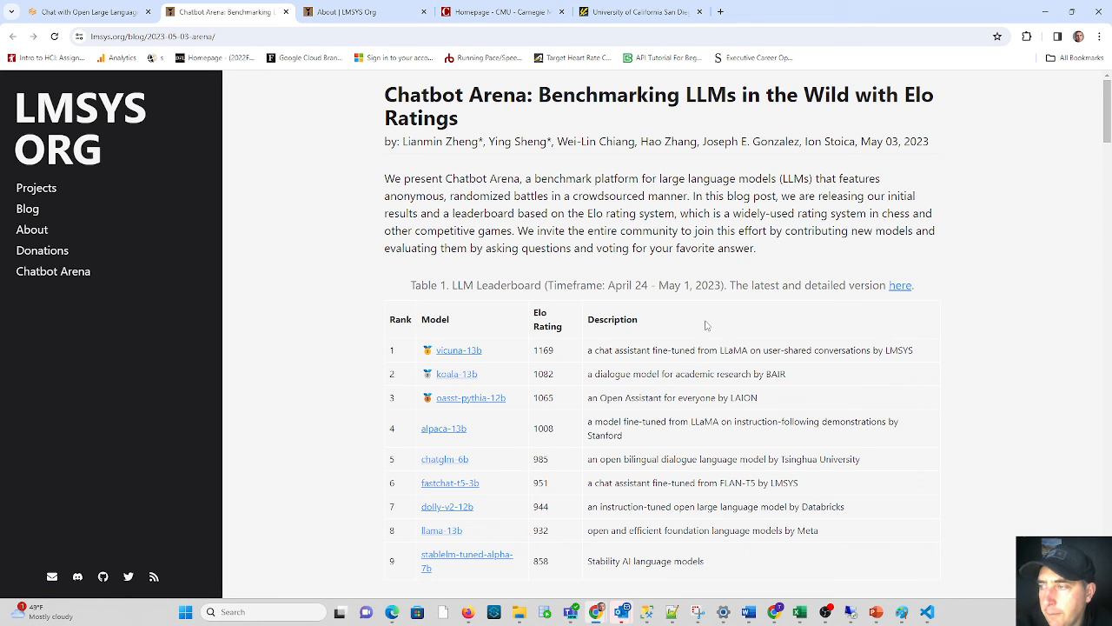
pyautogui.scroll(-3)
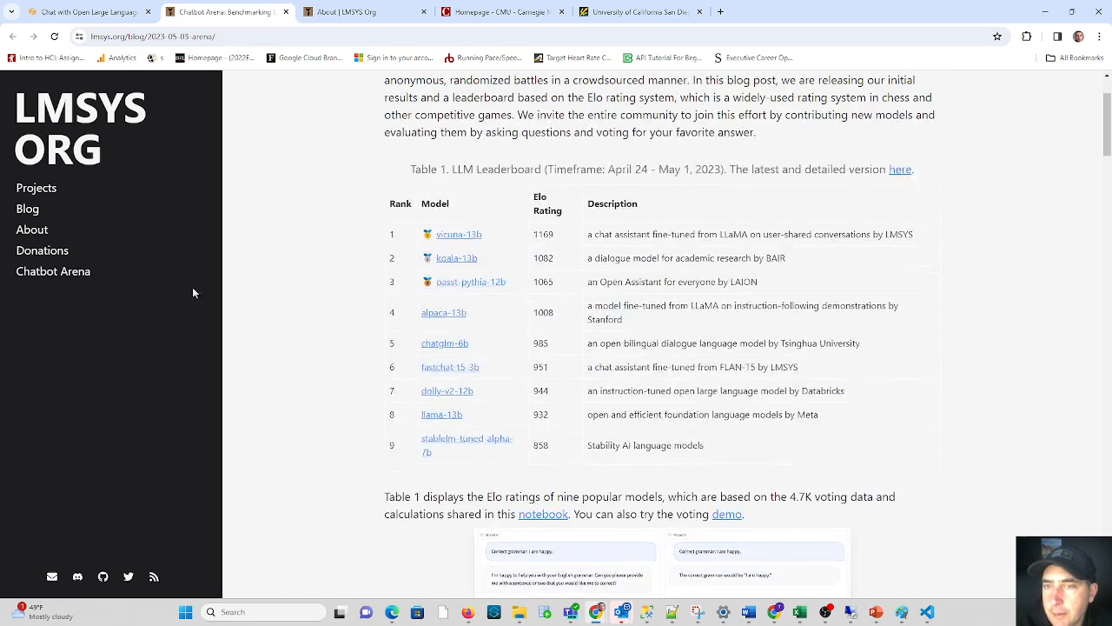
pyautogui.scroll(-3)
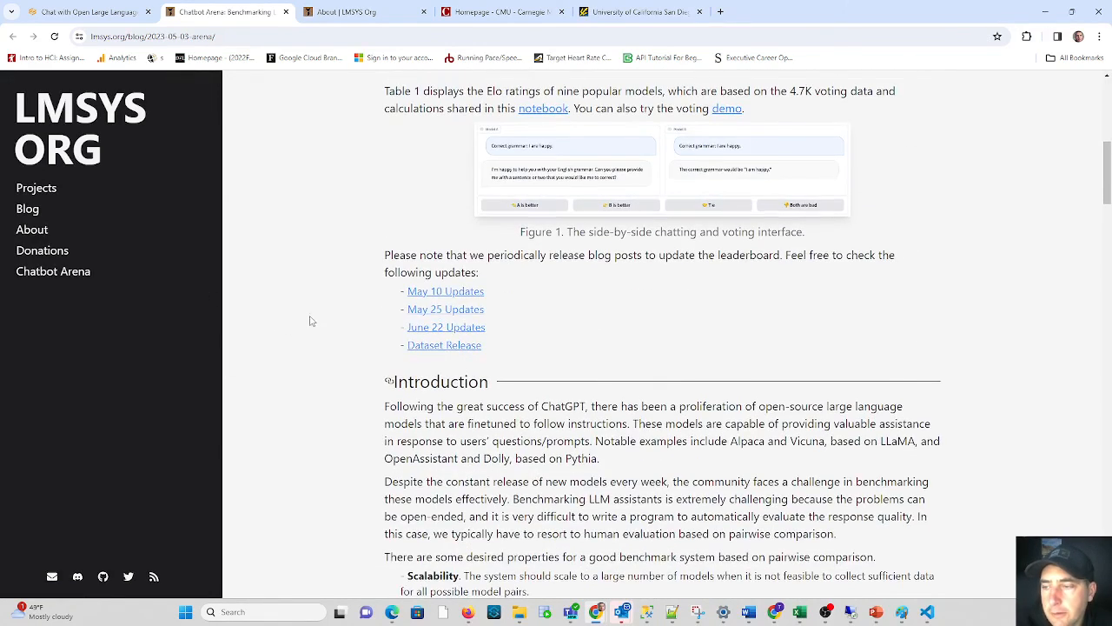